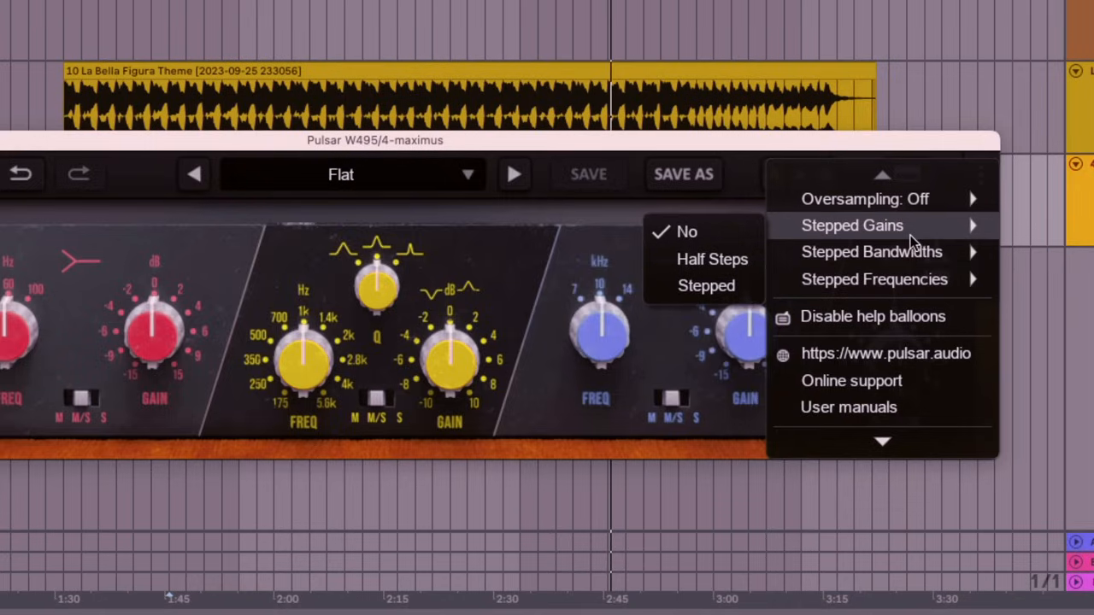
pyautogui.moveTo(706, 285)
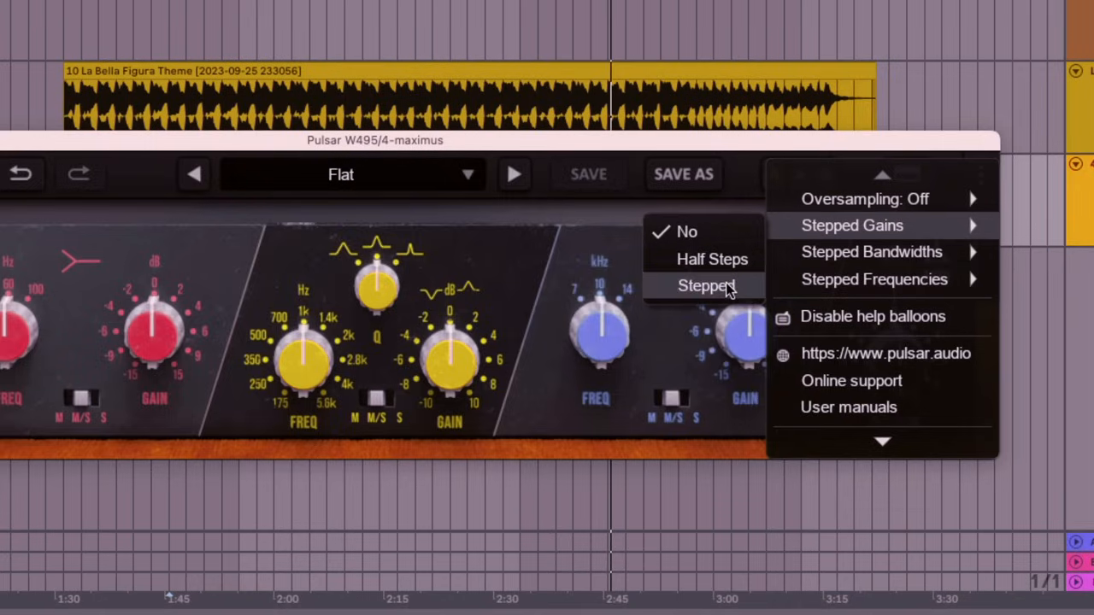
# - Switch gains to Stepped, step the high GAIN through +2/+4 dB, then reset it to 0 dB
pyautogui.click(706, 285)
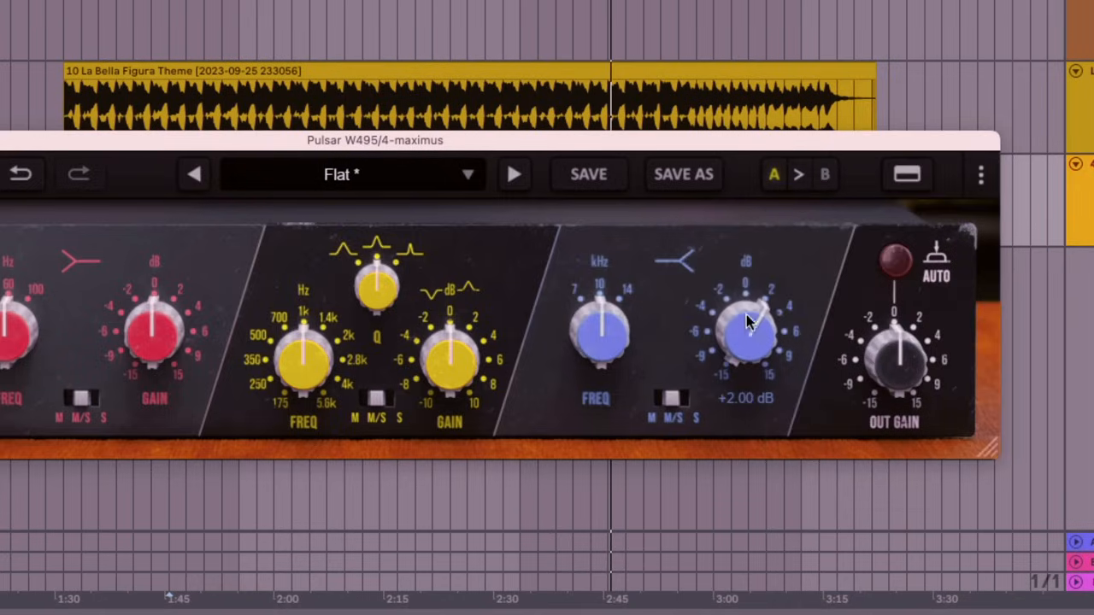
pyautogui.moveTo(748, 334); pyautogui.dragTo(756, 372)
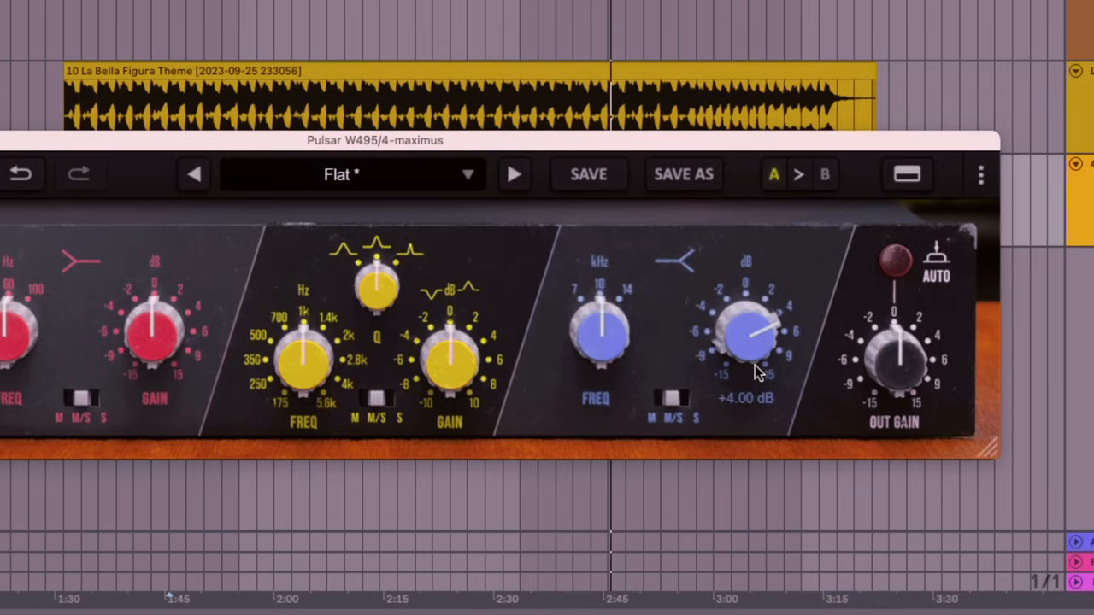
pyautogui.moveTo(748, 333); pyautogui.dragTo(760, 385)
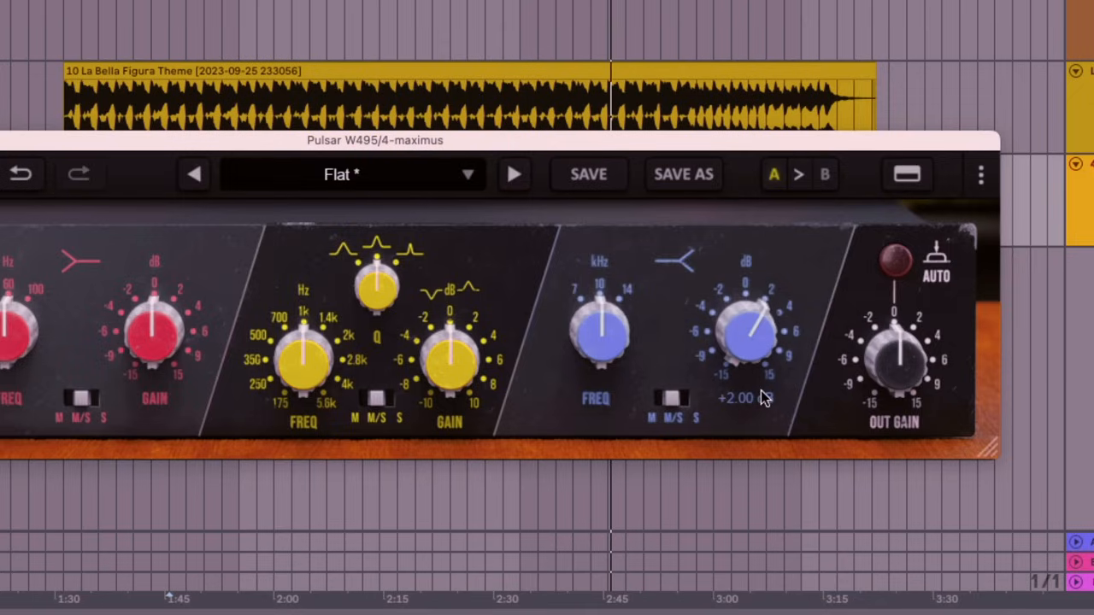
pyautogui.doubleClick(745, 334)
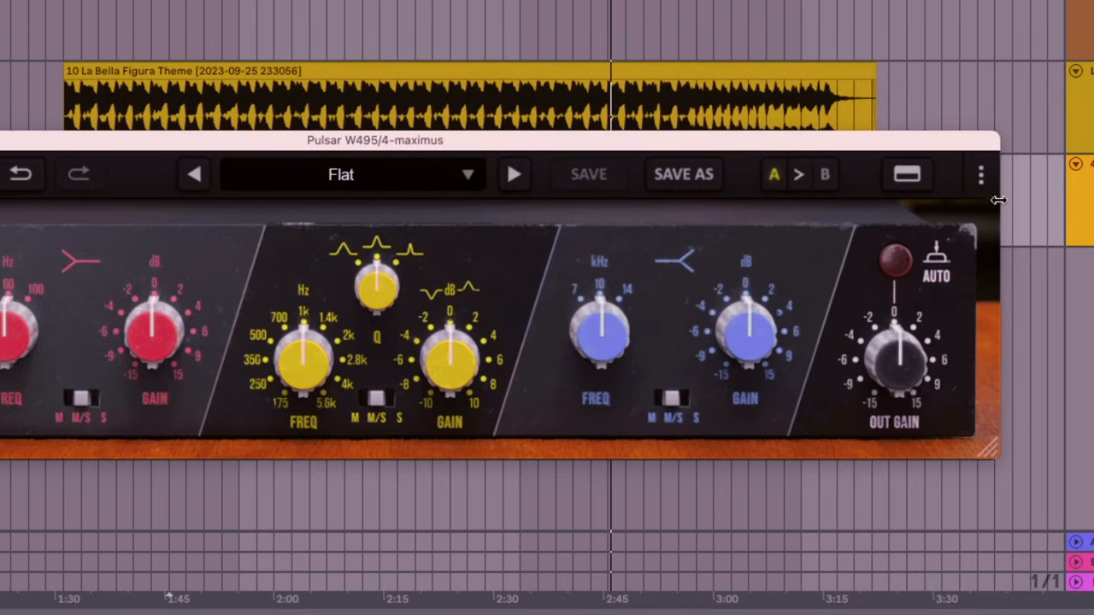
pyautogui.moveTo(720, 338)
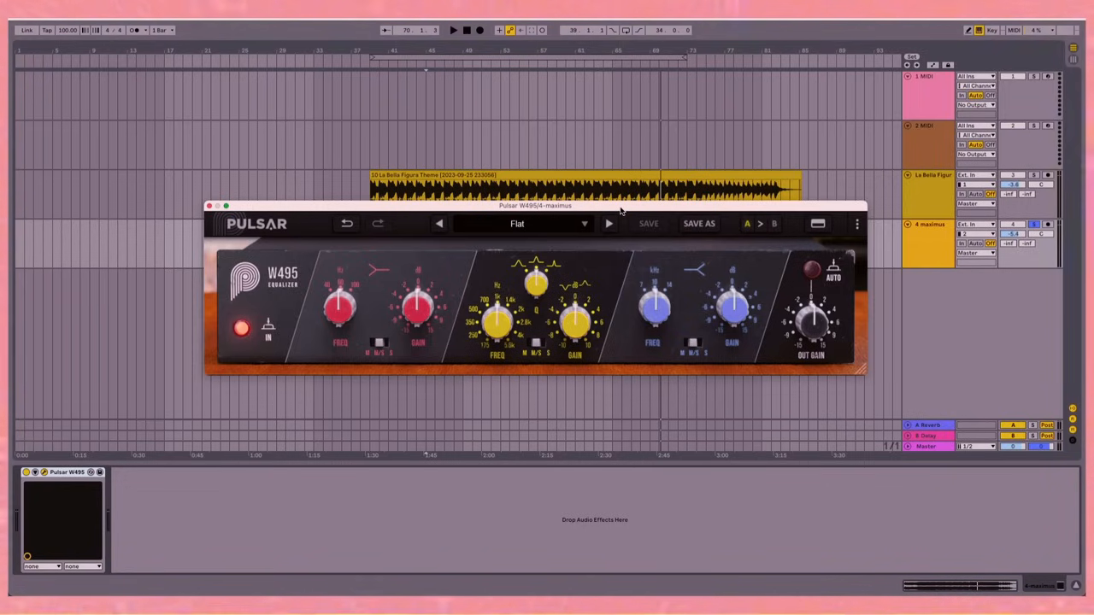
# - Move the EQ window aside, raise the high band to +9 dB and boost the mids
pyautogui.moveTo(534, 206); pyautogui.dragTo(506, 264)
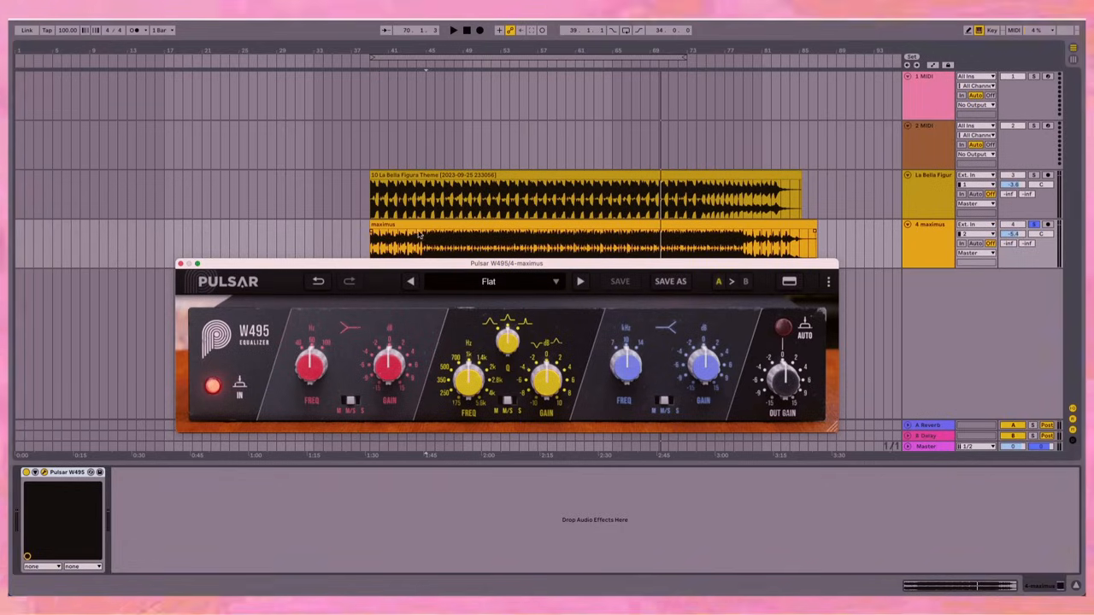
pyautogui.click(453, 29)
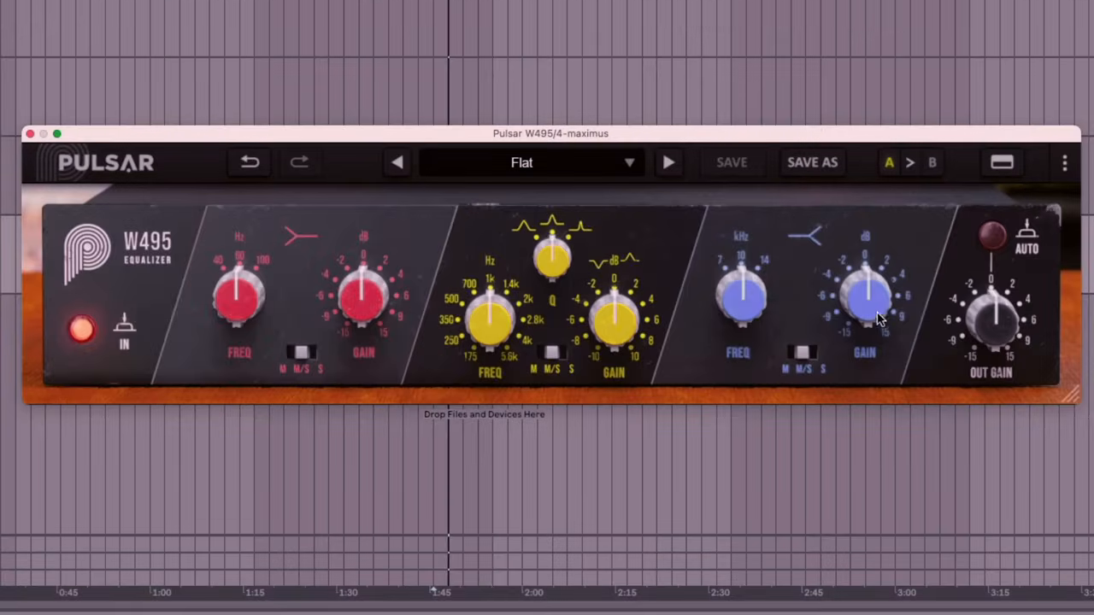
pyautogui.moveTo(865, 290); pyautogui.dragTo(864, 299)
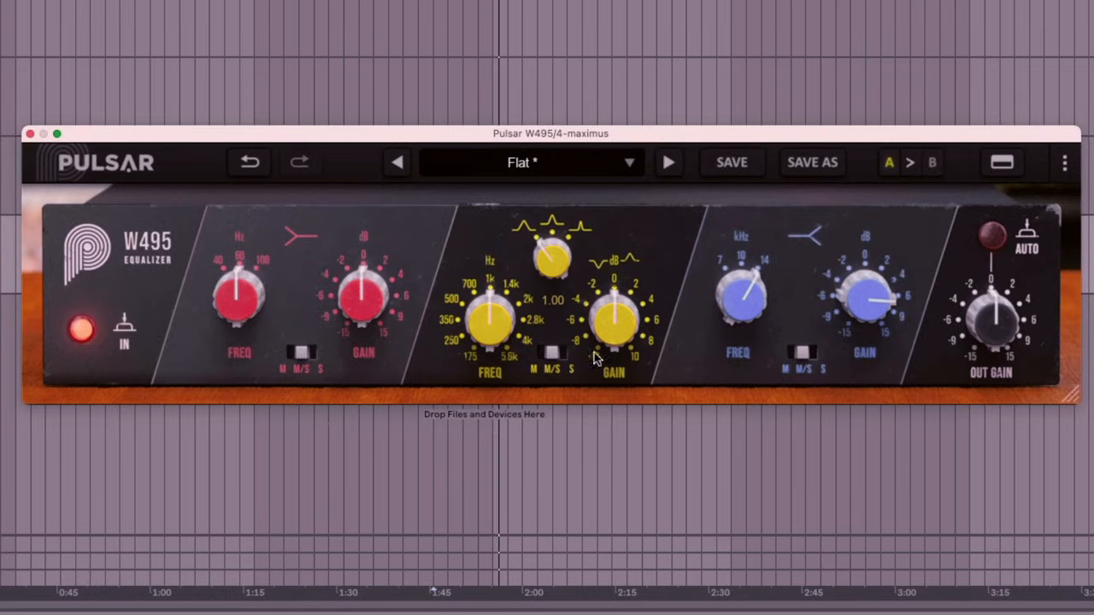
pyautogui.moveTo(614, 320); pyautogui.dragTo(619, 308)
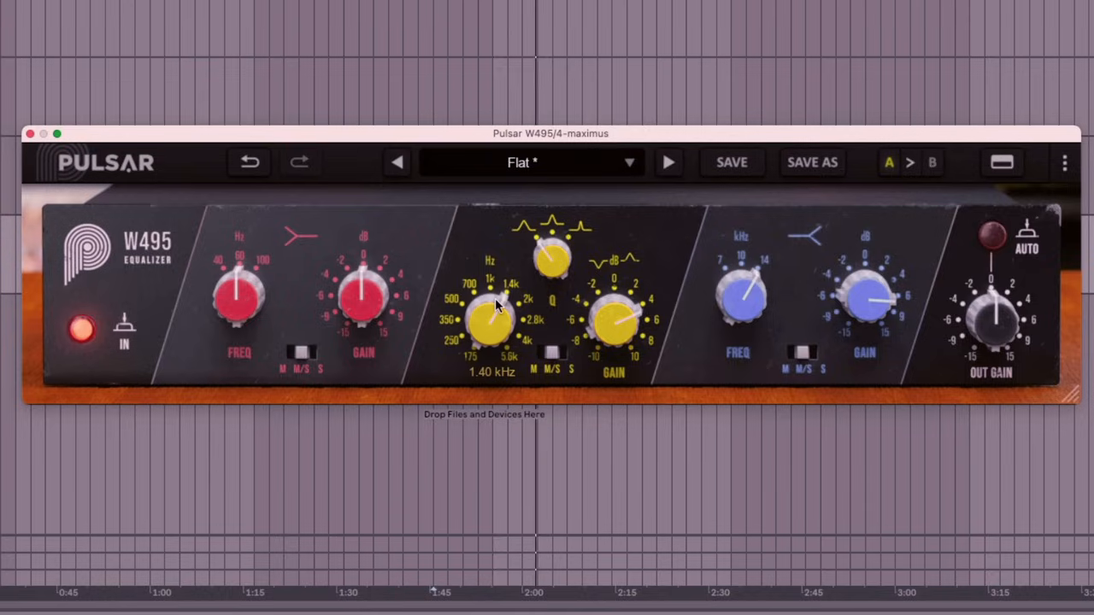
# - Boost the low band further and sweep its frequency back down
pyautogui.moveTo(363, 291); pyautogui.dragTo(366, 274)
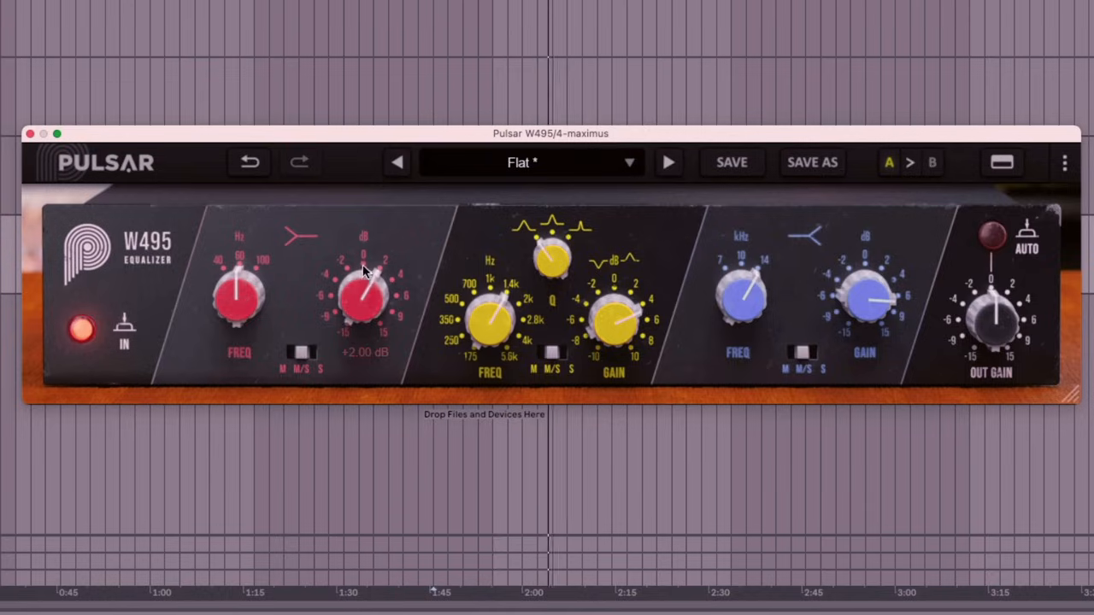
pyautogui.moveTo(363, 290); pyautogui.dragTo(363, 264)
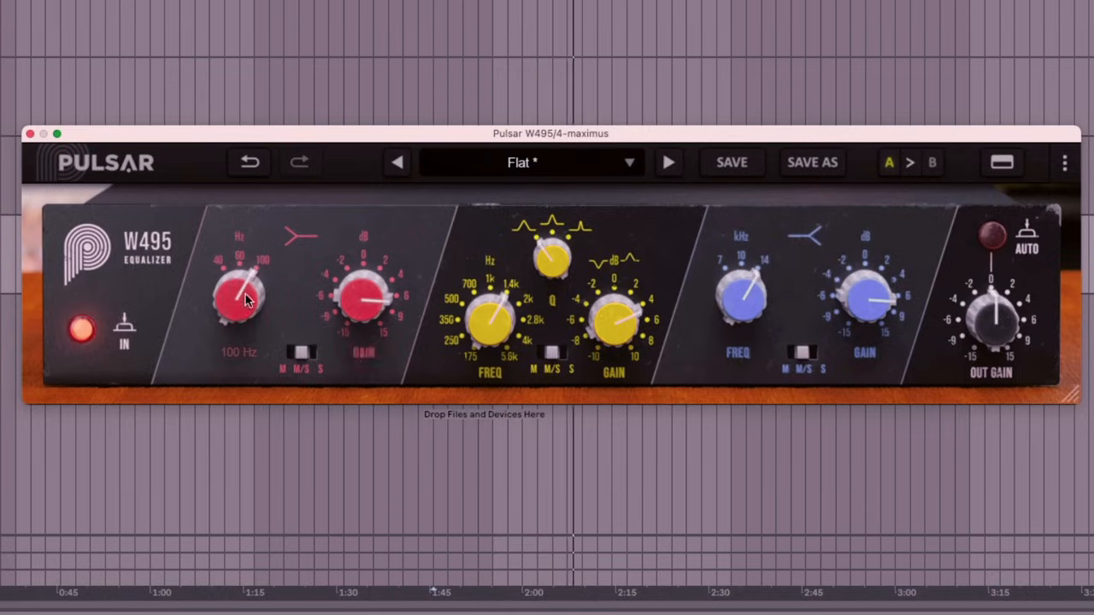
pyautogui.moveTo(239, 290); pyautogui.dragTo(240, 316)
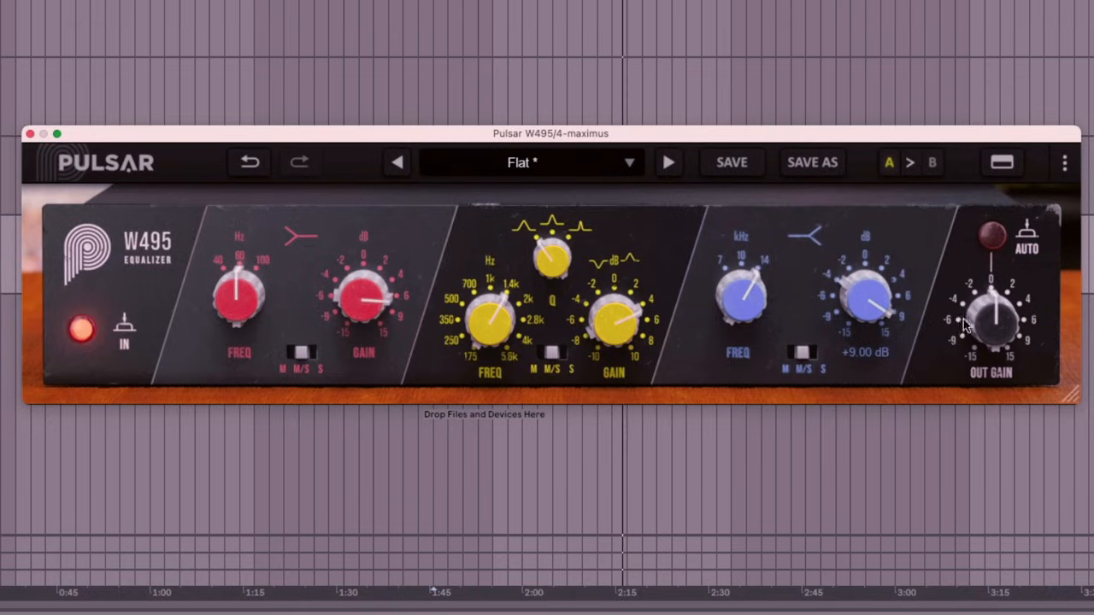
pyautogui.moveTo(993, 308); pyautogui.dragTo(993, 325)
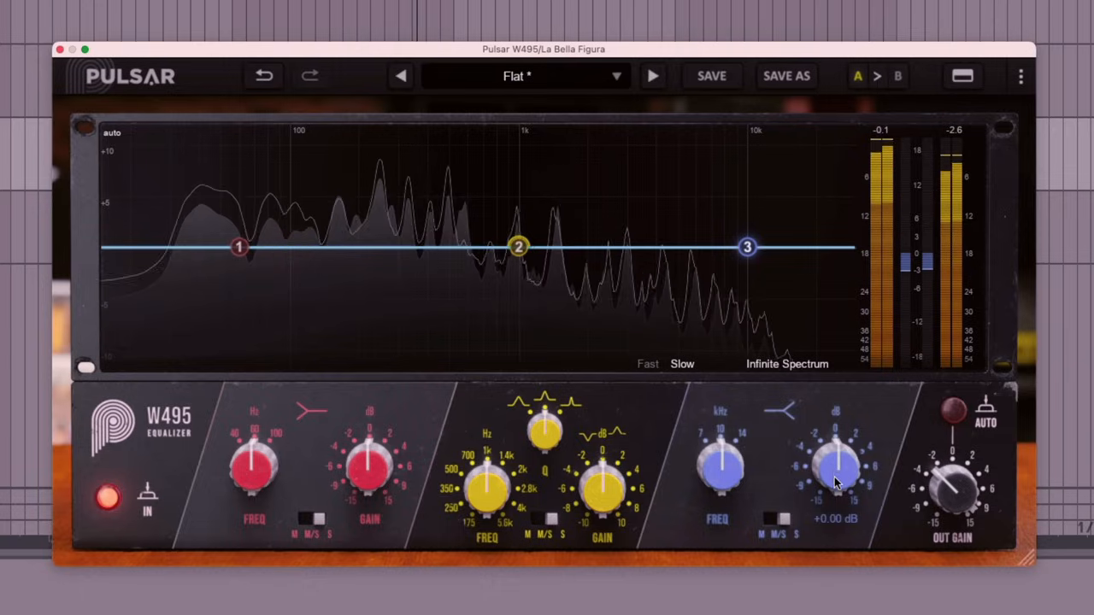
# - Boost the high band, check the stepped options, and fine-tune it to about +4.9 dB
pyautogui.moveTo(835, 462); pyautogui.dragTo(833, 418)
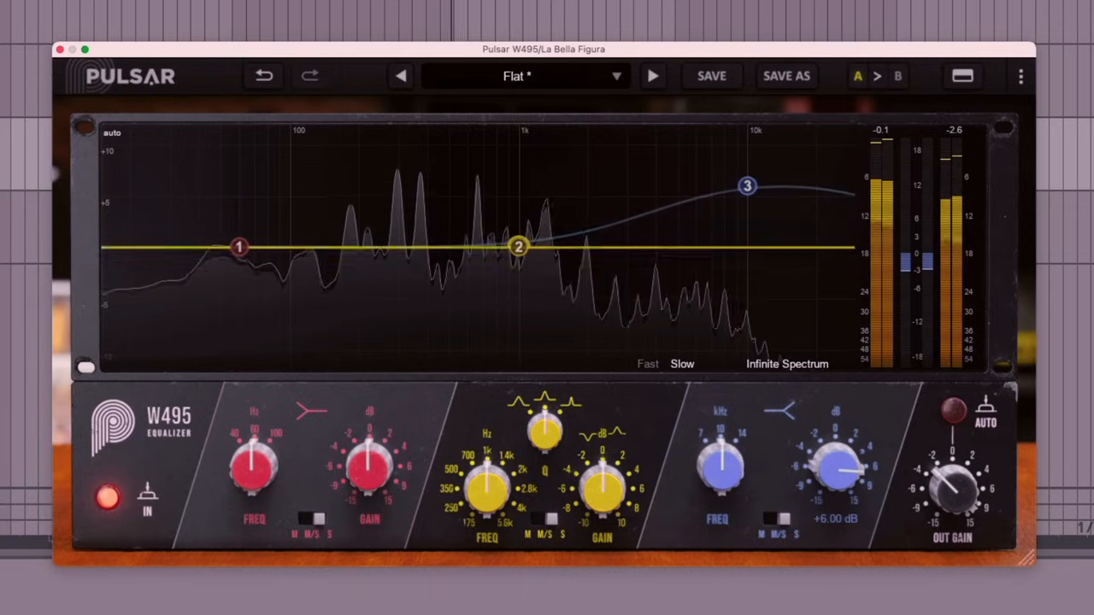
pyautogui.click(1020, 76)
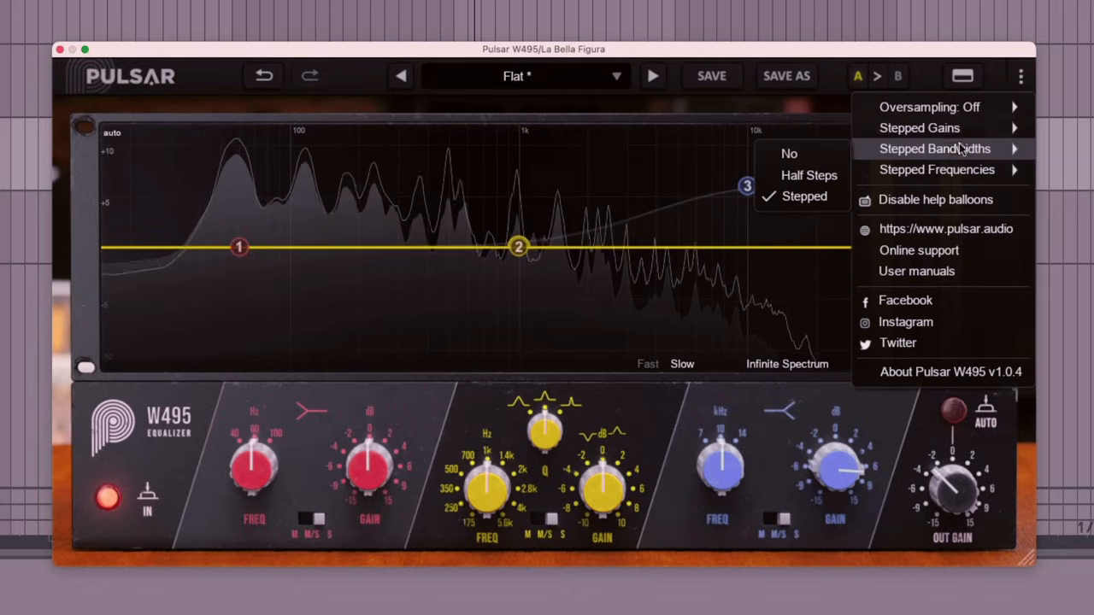
pyautogui.moveTo(956, 169)
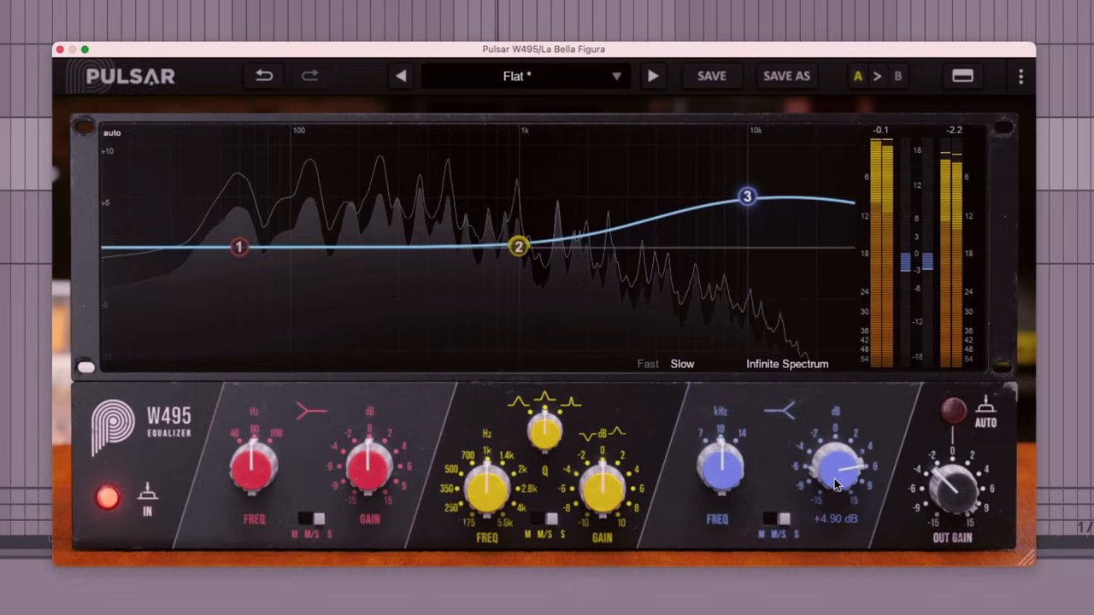
pyautogui.moveTo(836, 474); pyautogui.dragTo(836, 461)
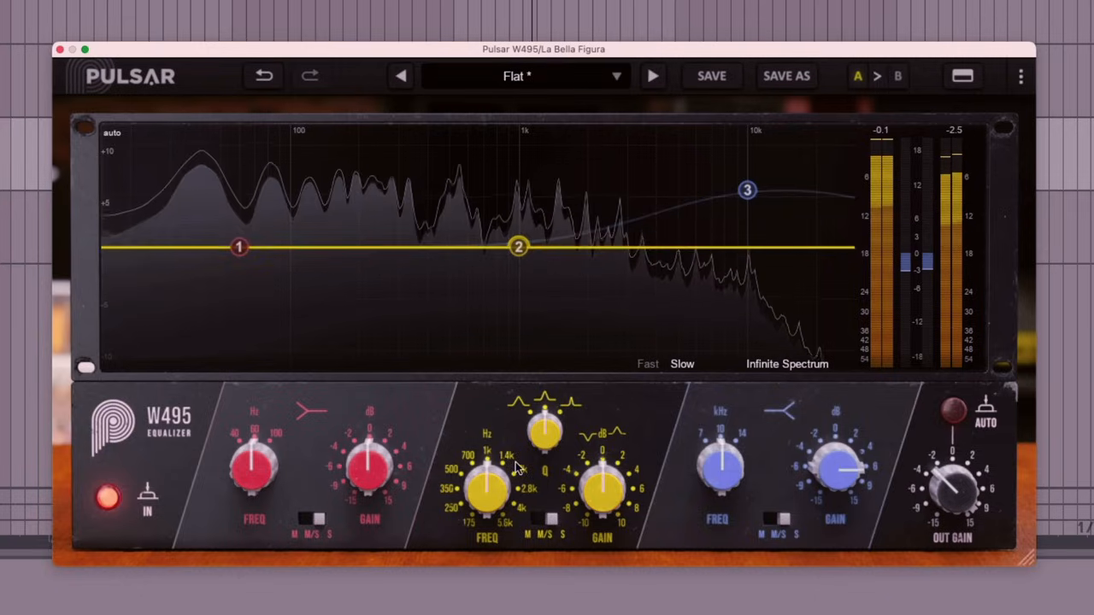
# - Boost the mid band about 5.5 dB and shift it up near 1.7 kHz
pyautogui.moveTo(602, 492); pyautogui.dragTo(607, 470)
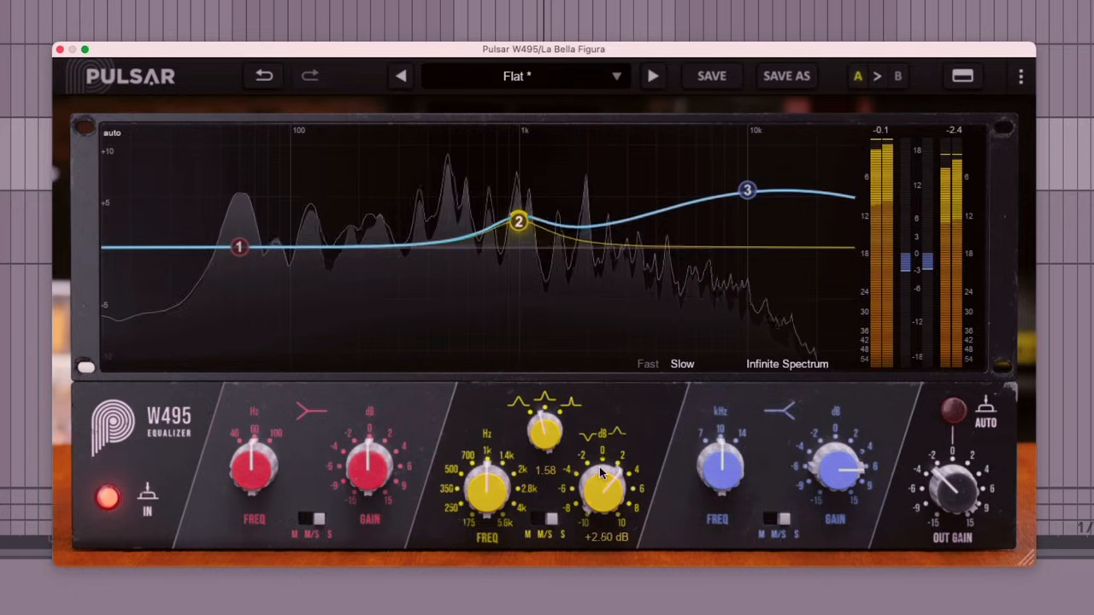
pyautogui.moveTo(603, 487); pyautogui.dragTo(607, 479)
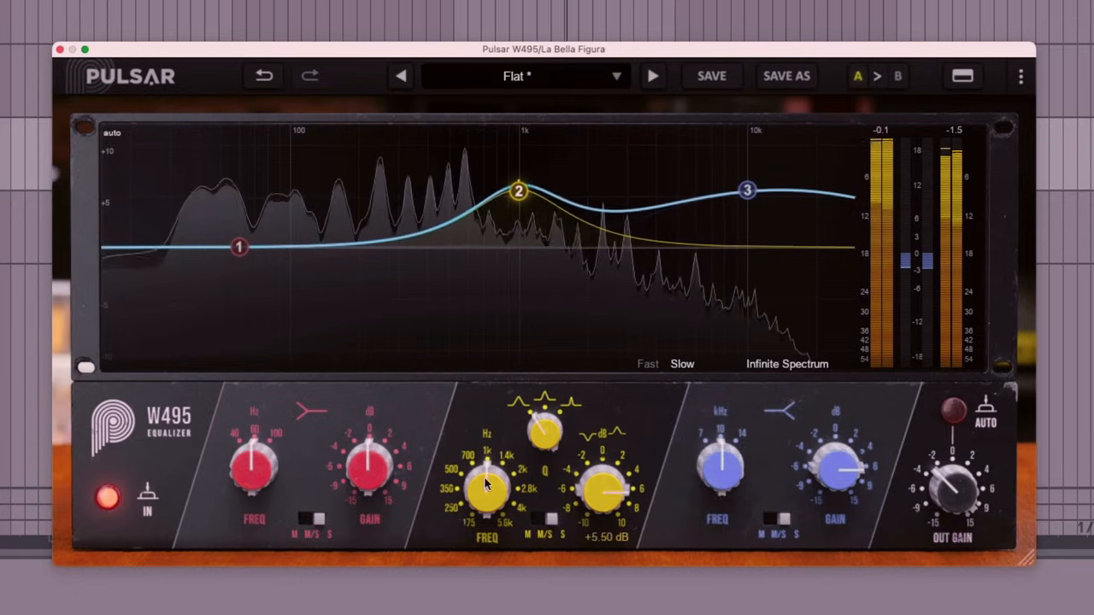
pyautogui.moveTo(487, 487); pyautogui.dragTo(504, 478)
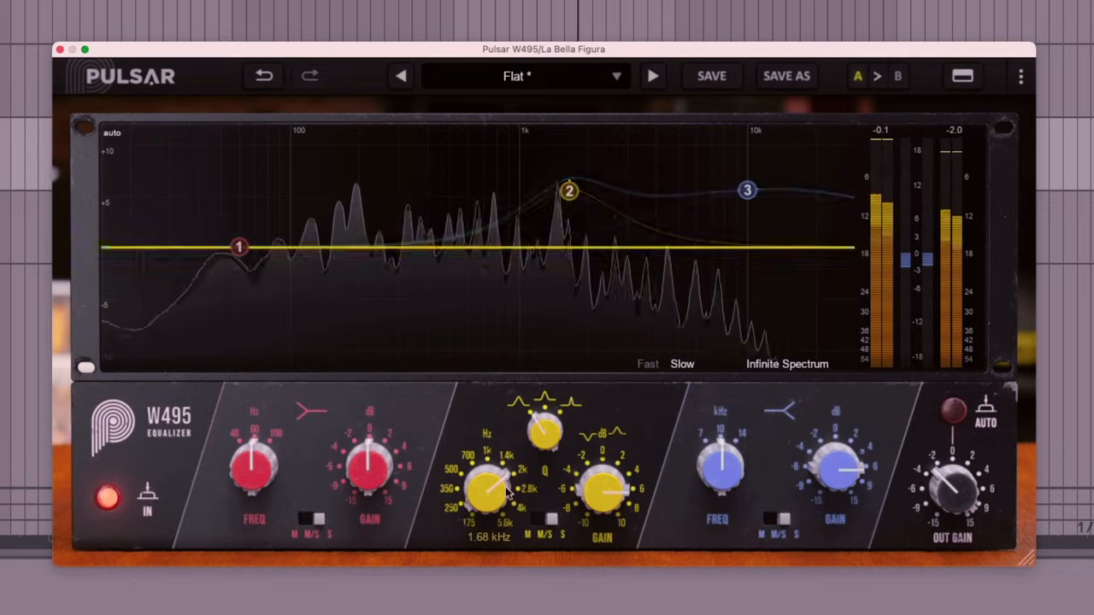
pyautogui.moveTo(602, 491); pyautogui.dragTo(614, 461)
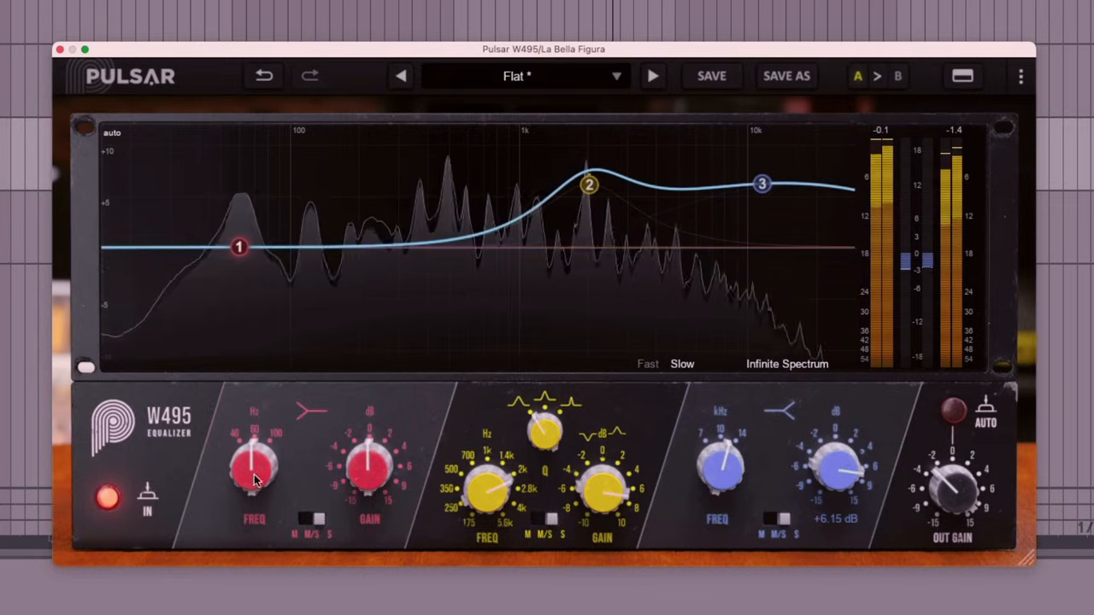
# - Cut the low band about 7 dB and lift the high band near 11.6 kHz
pyautogui.moveTo(369, 453); pyautogui.dragTo(367, 478)
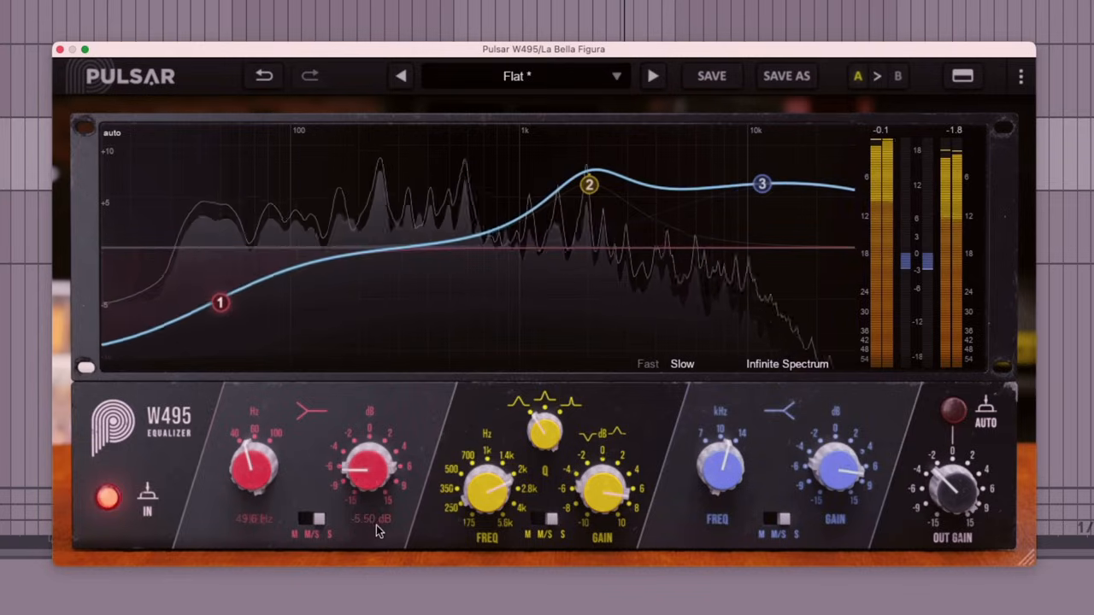
pyautogui.moveTo(372, 465); pyautogui.dragTo(372, 495)
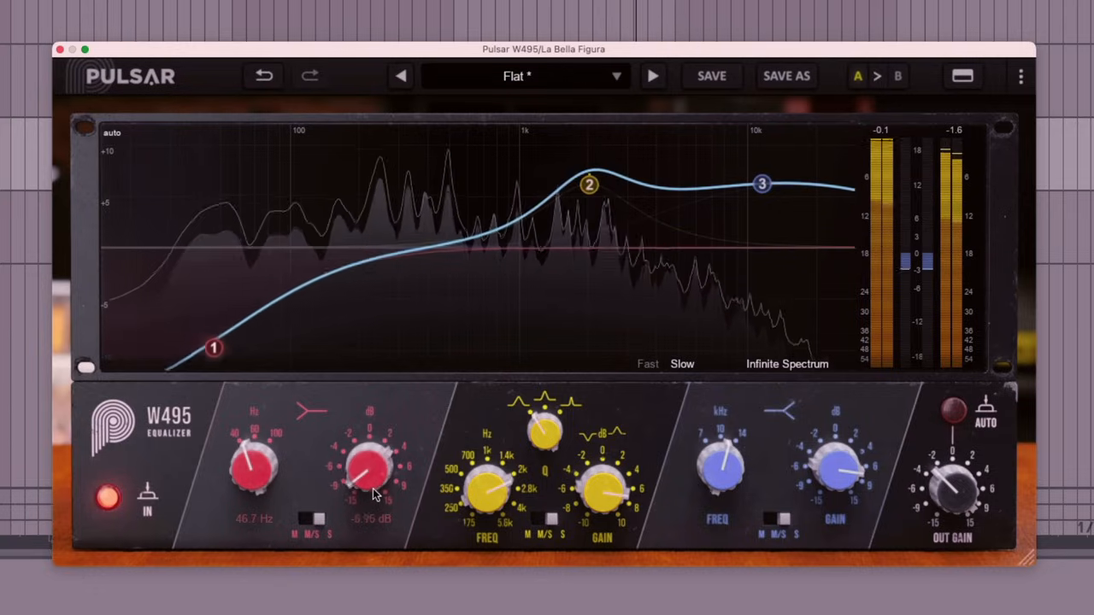
pyautogui.moveTo(370, 470); pyautogui.dragTo(369, 487)
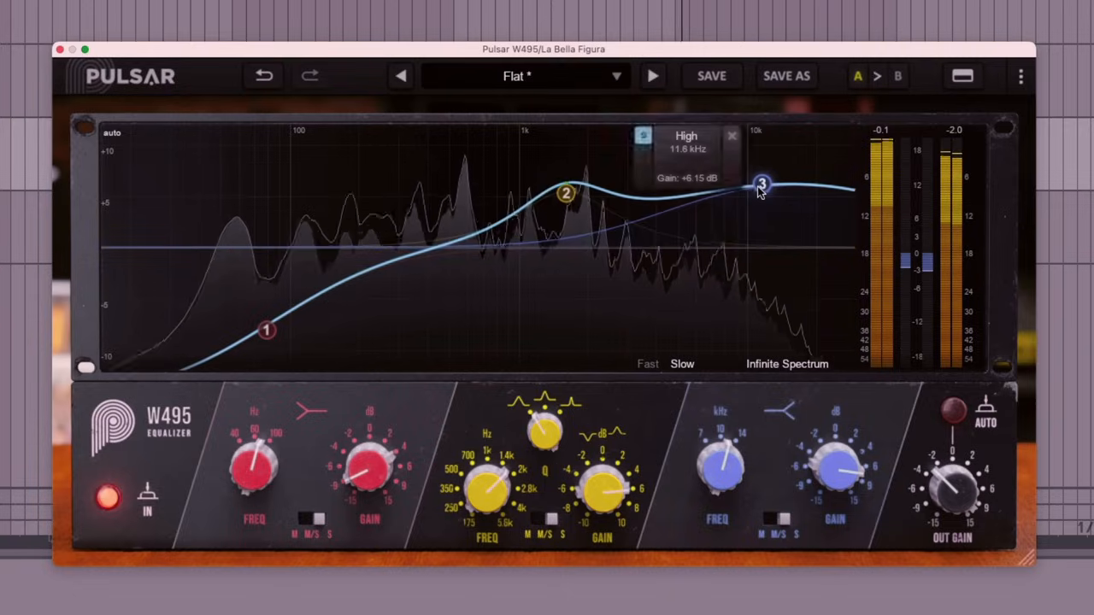
pyautogui.moveTo(761, 183); pyautogui.dragTo(762, 178)
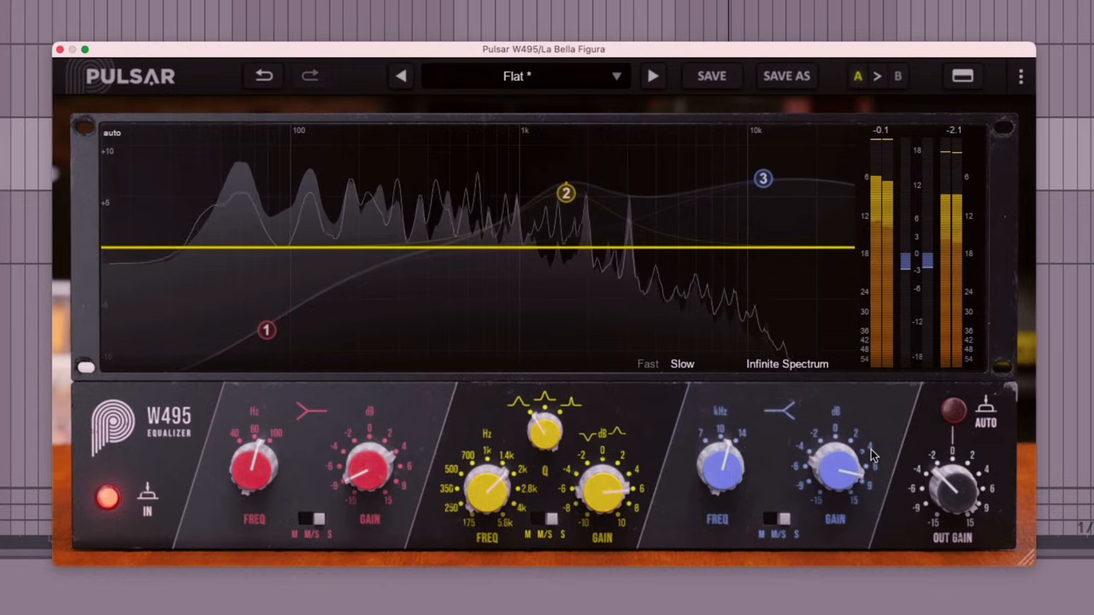
pyautogui.moveTo(466, 167)
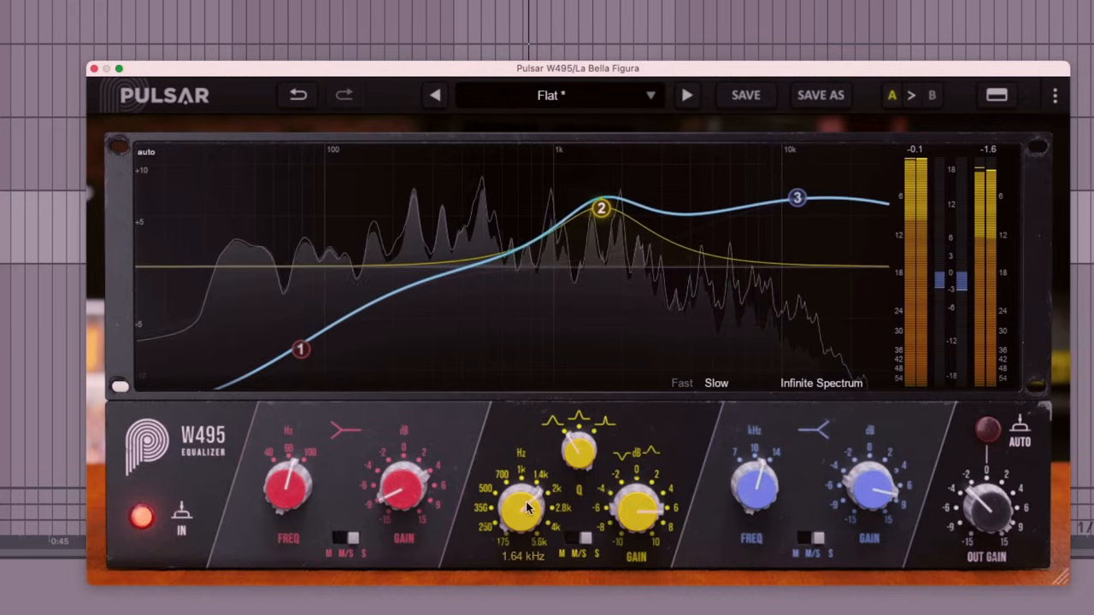
# - Centre a broad mid-band boost at 1.64 kHz
pyautogui.moveTo(522, 509); pyautogui.dragTo(517, 521)
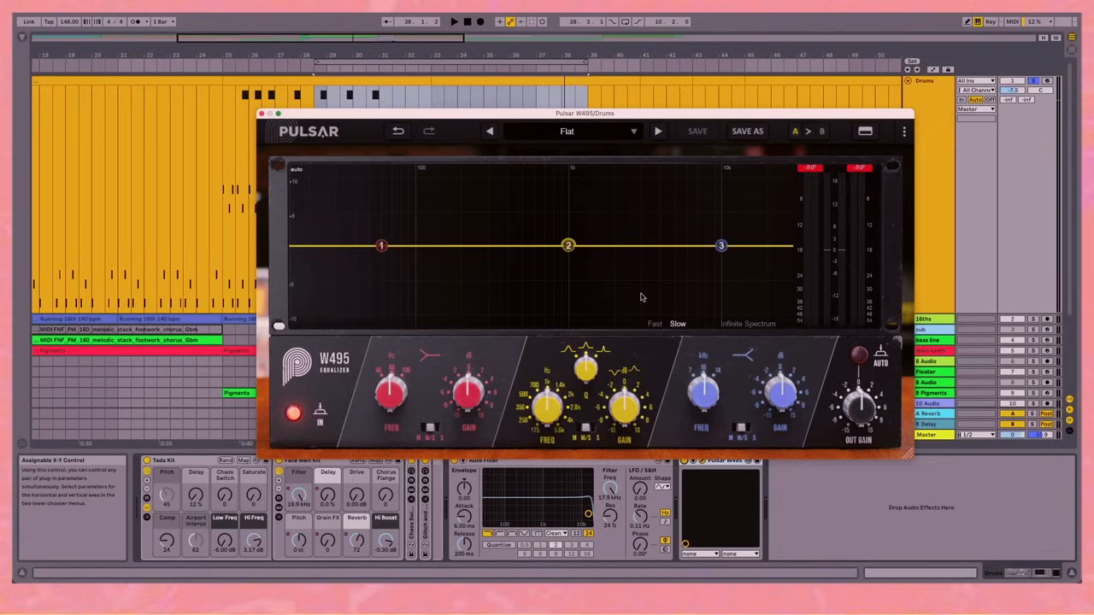
# - Load the Hip-Hop Beat preset from the Drum Bus category
pyautogui.click(454, 21)
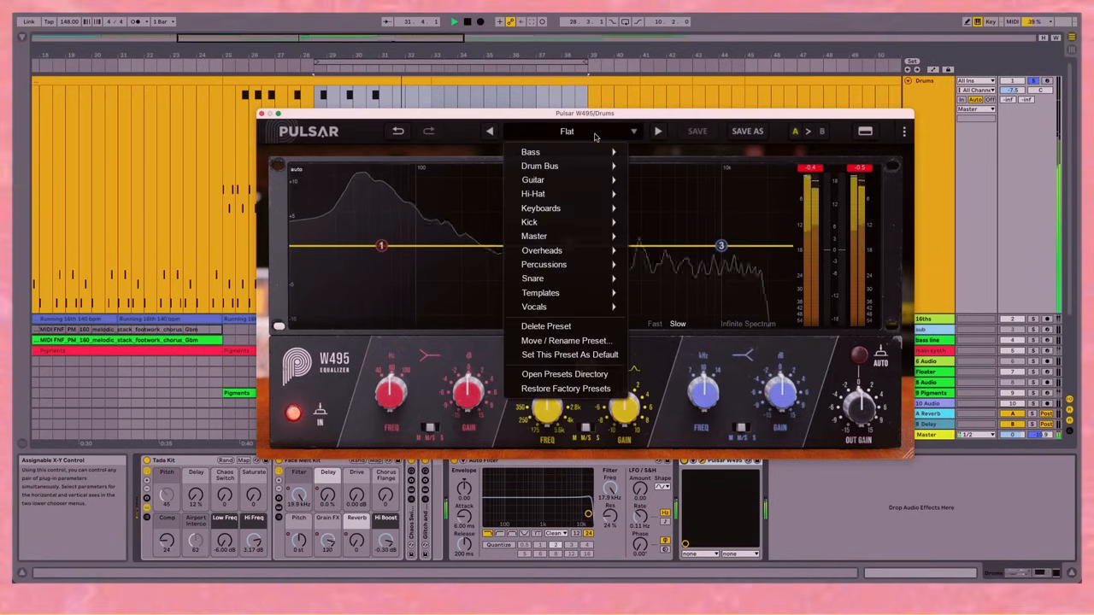
pyautogui.moveTo(539, 165)
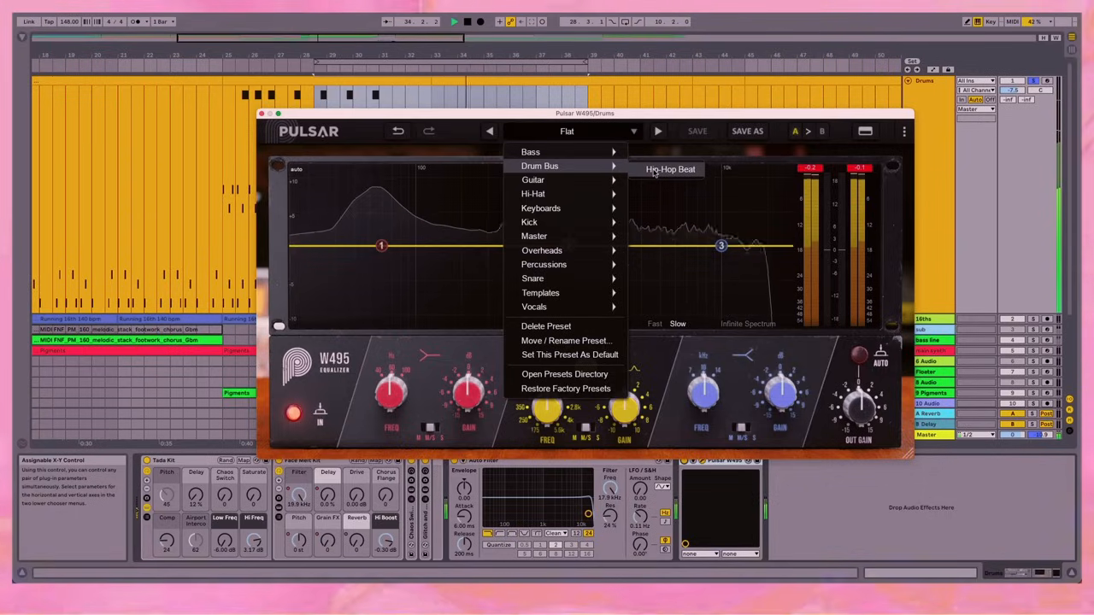
pyautogui.click(671, 169)
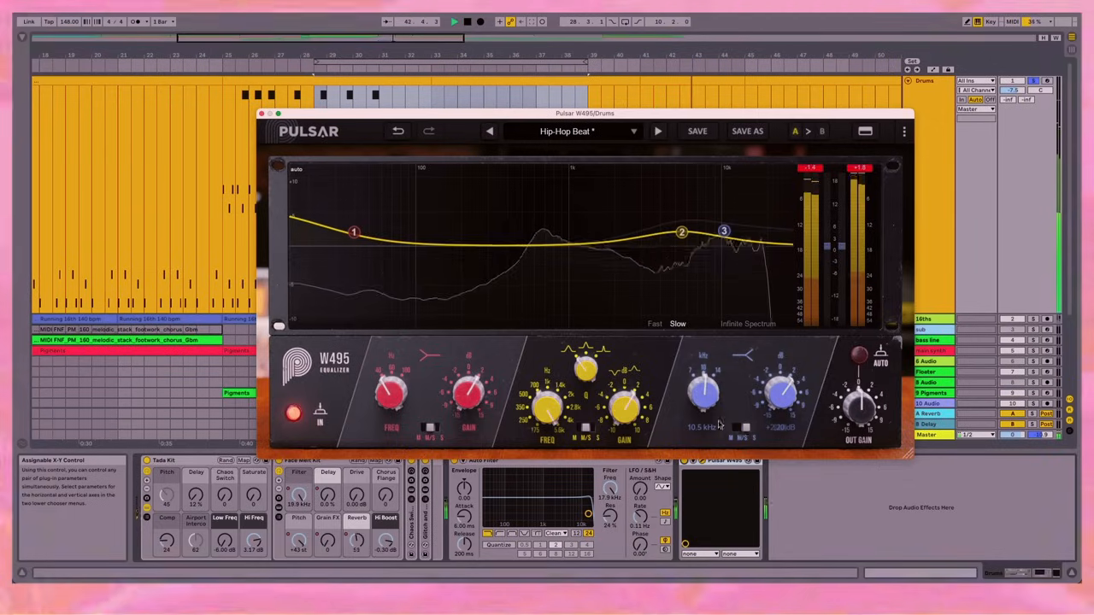
# - Raise the mid gain to about +2.3 dB, shift the low frequency up, and reshape the mids
pyautogui.moveTo(624, 411); pyautogui.dragTo(623, 402)
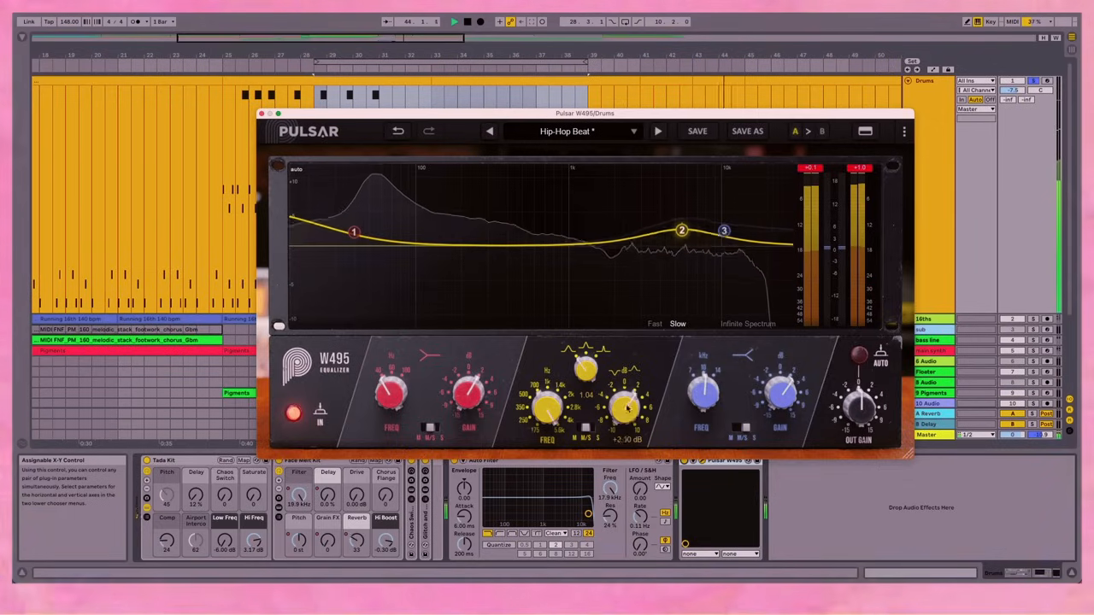
pyautogui.moveTo(681, 230); pyautogui.dragTo(636, 203)
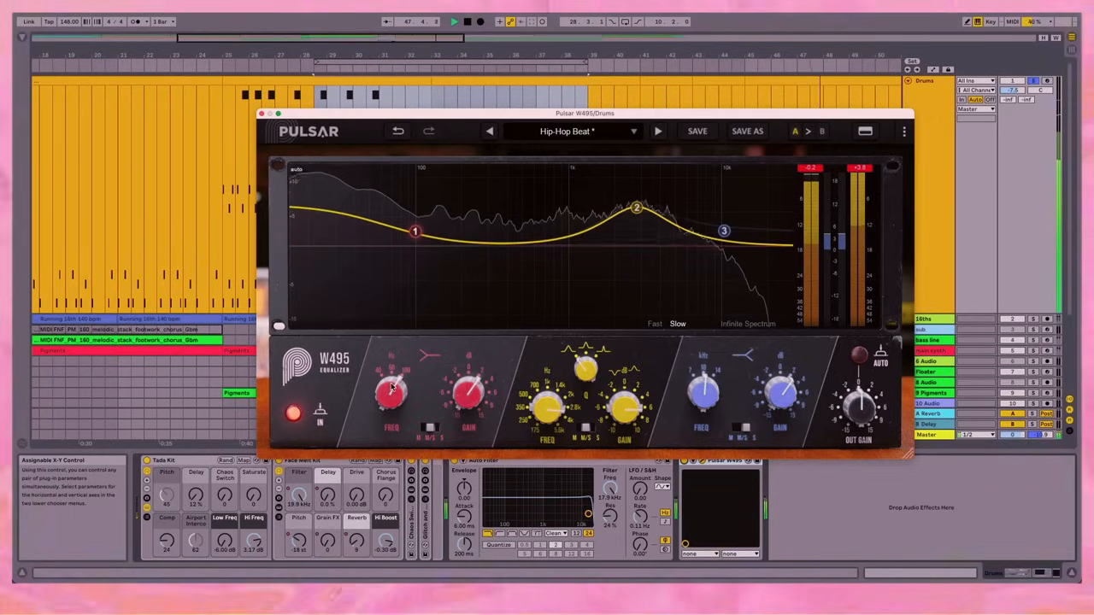
pyautogui.moveTo(465, 393); pyautogui.dragTo(470, 385)
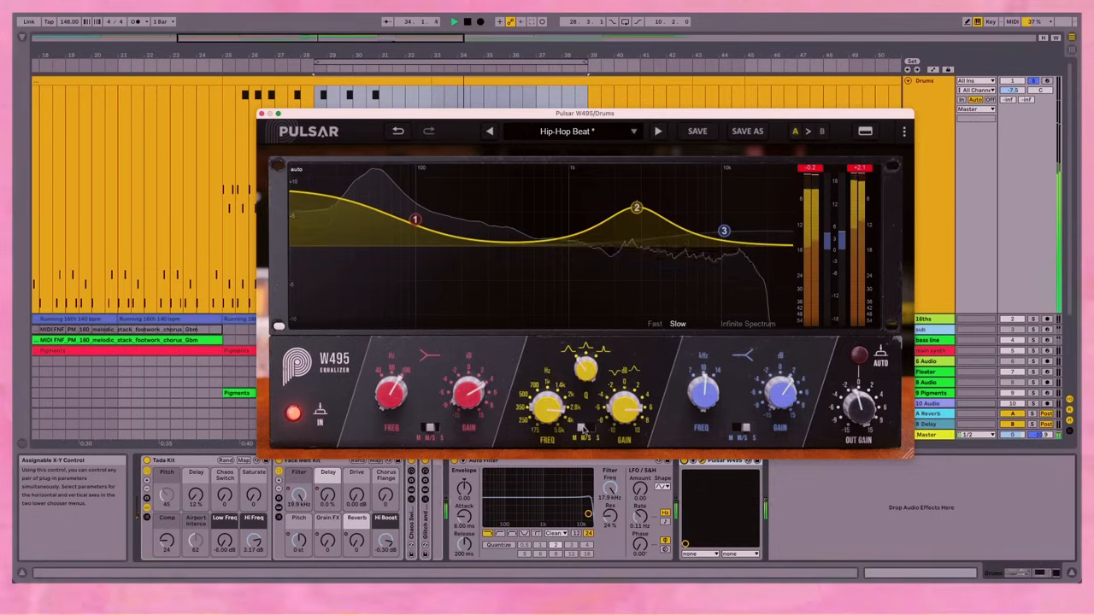
# - Set the mid peak +6.43 dB at 2.81 kHz, lows +4.42 dB at 100 Hz, highs near 13.1 kHz
pyautogui.moveTo(636, 207); pyautogui.dragTo(636, 204)
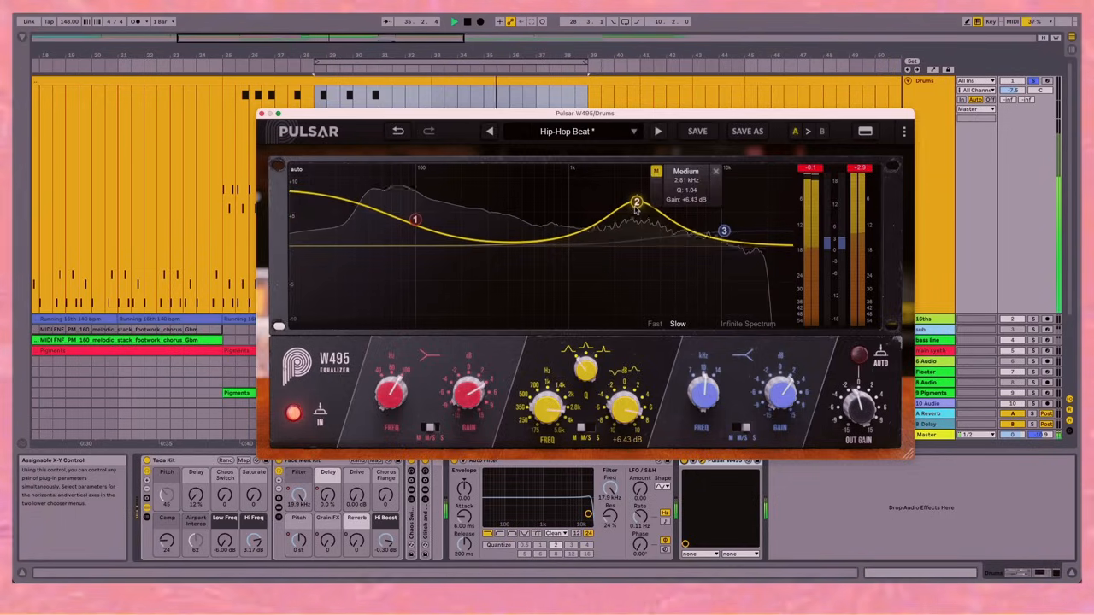
pyautogui.moveTo(414, 220); pyautogui.dragTo(414, 214)
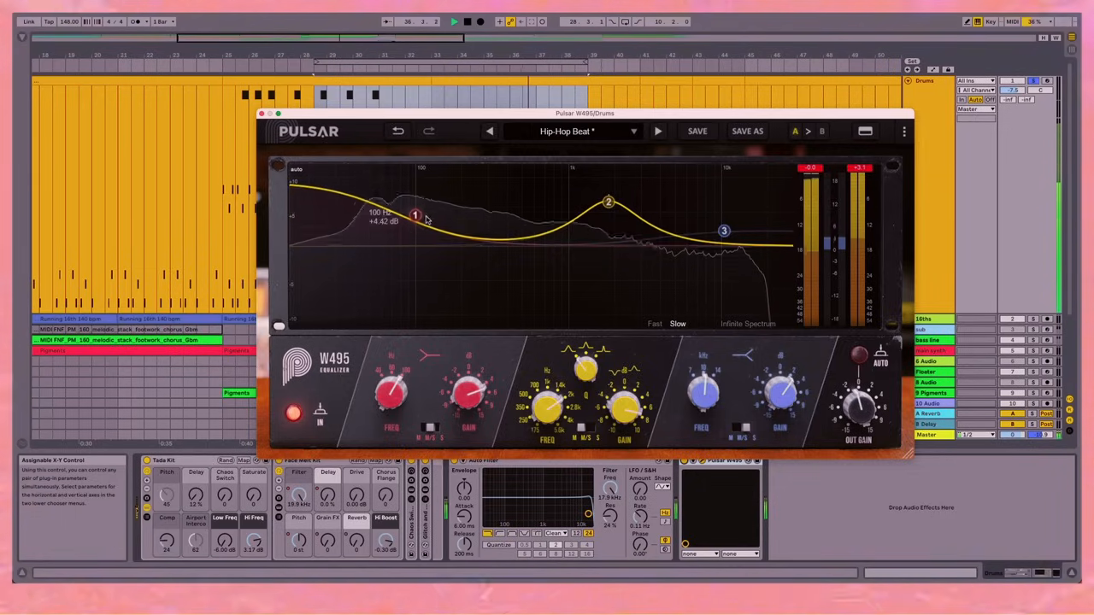
pyautogui.moveTo(724, 230); pyautogui.dragTo(737, 212)
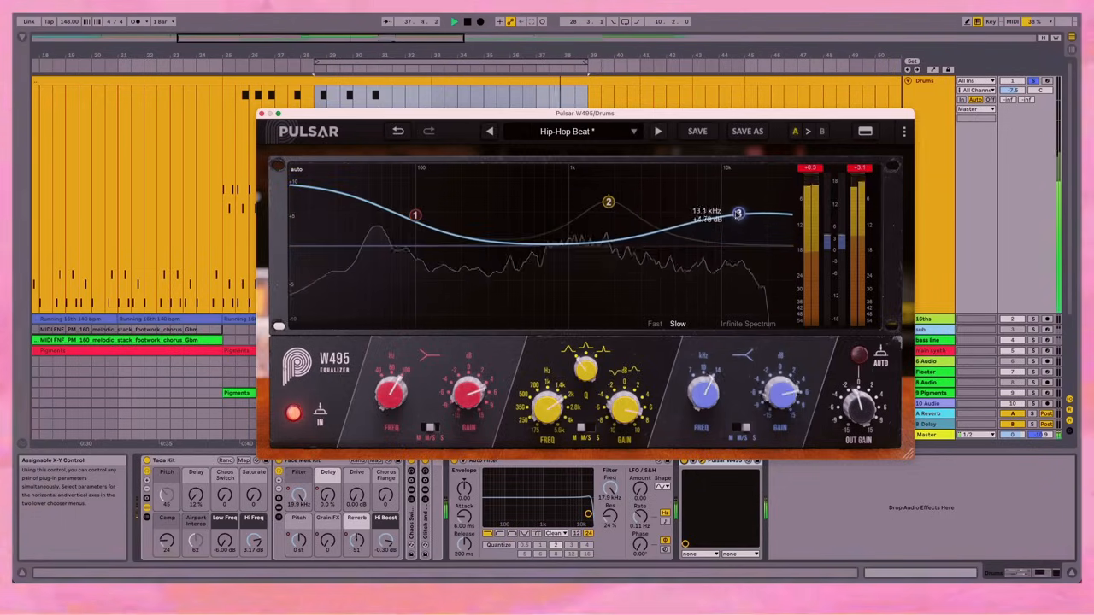
pyautogui.moveTo(737, 213); pyautogui.dragTo(743, 219)
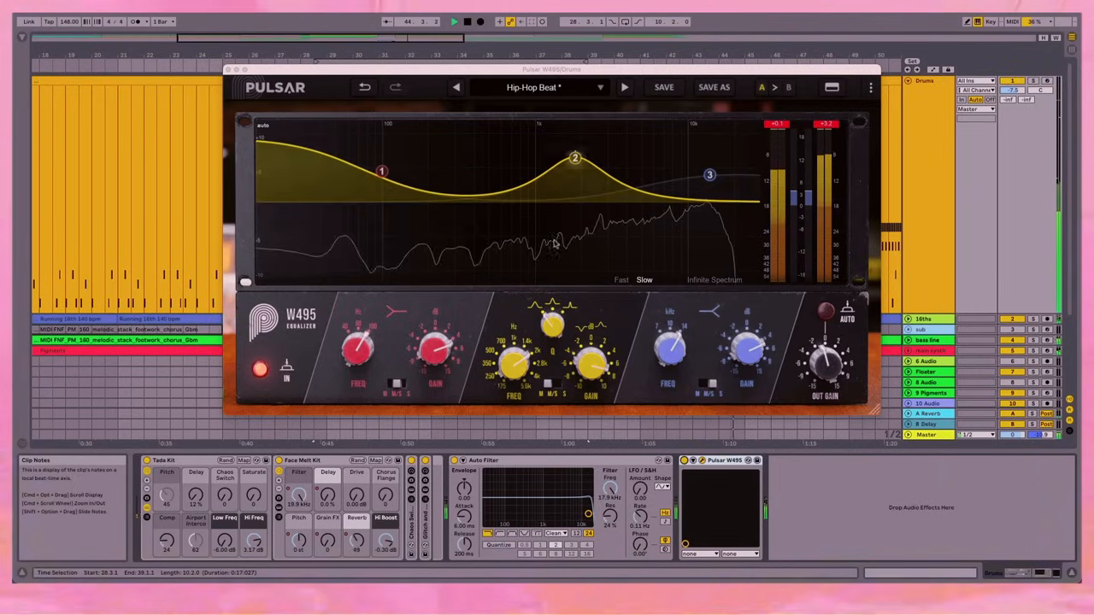
# - Set the spectrum to Slow, move the low boost to 70 Hz at +6 dB, enable Infinite Spectrum
pyautogui.click(621, 279)
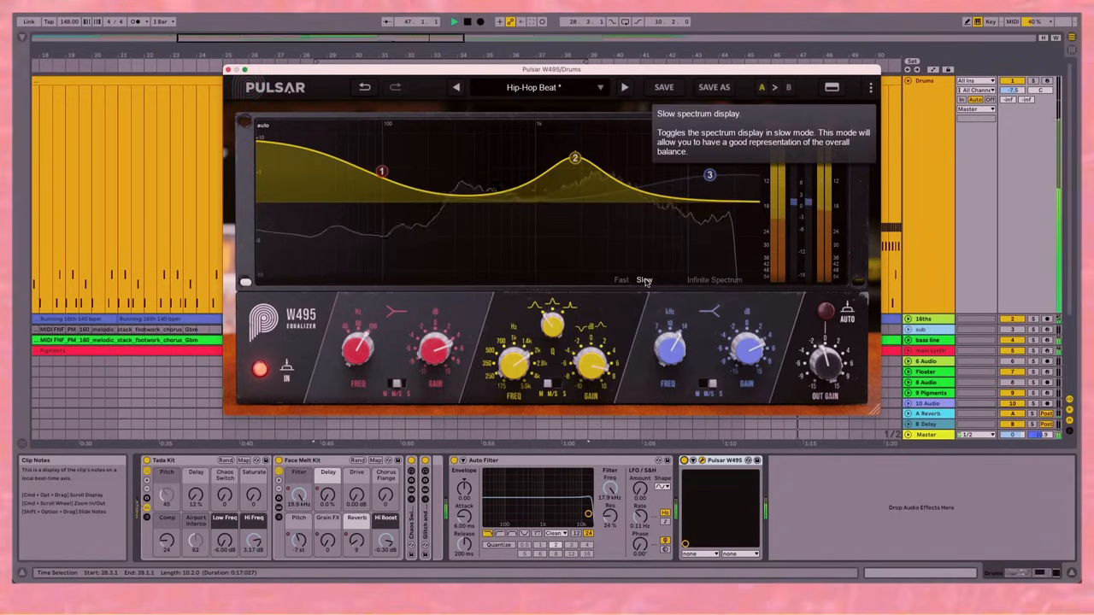
pyautogui.moveTo(706, 279)
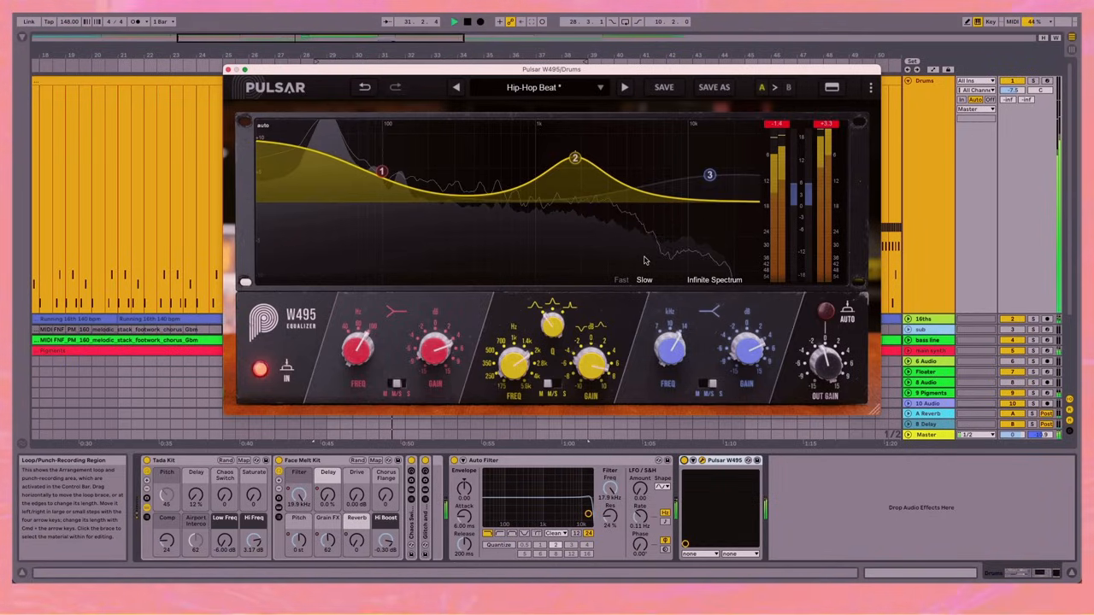
pyautogui.moveTo(382, 171); pyautogui.dragTo(382, 173)
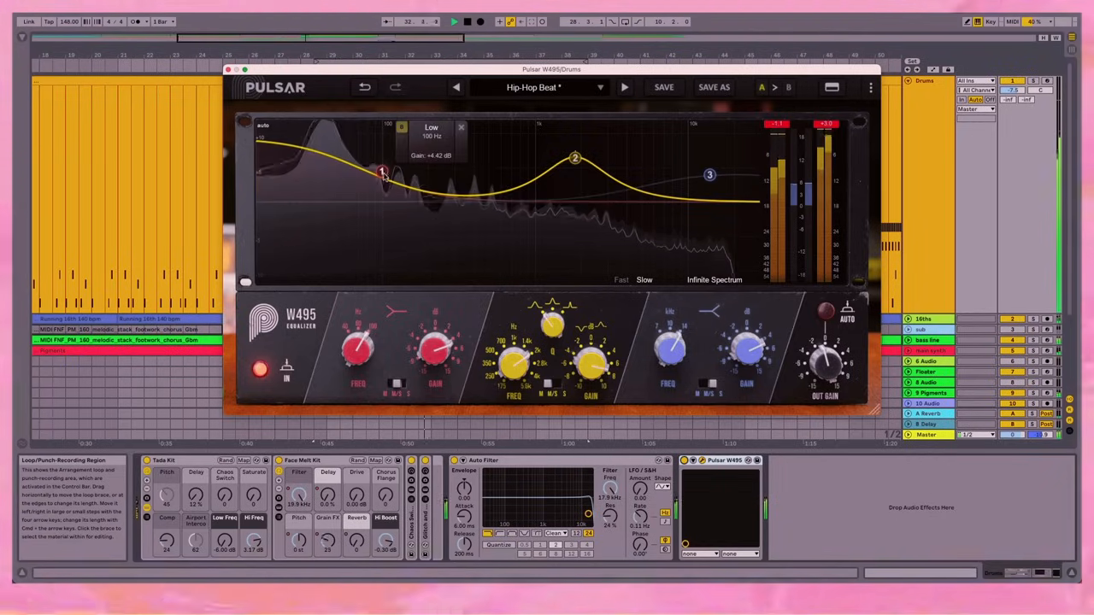
pyautogui.moveTo(382, 170); pyautogui.dragTo(359, 162)
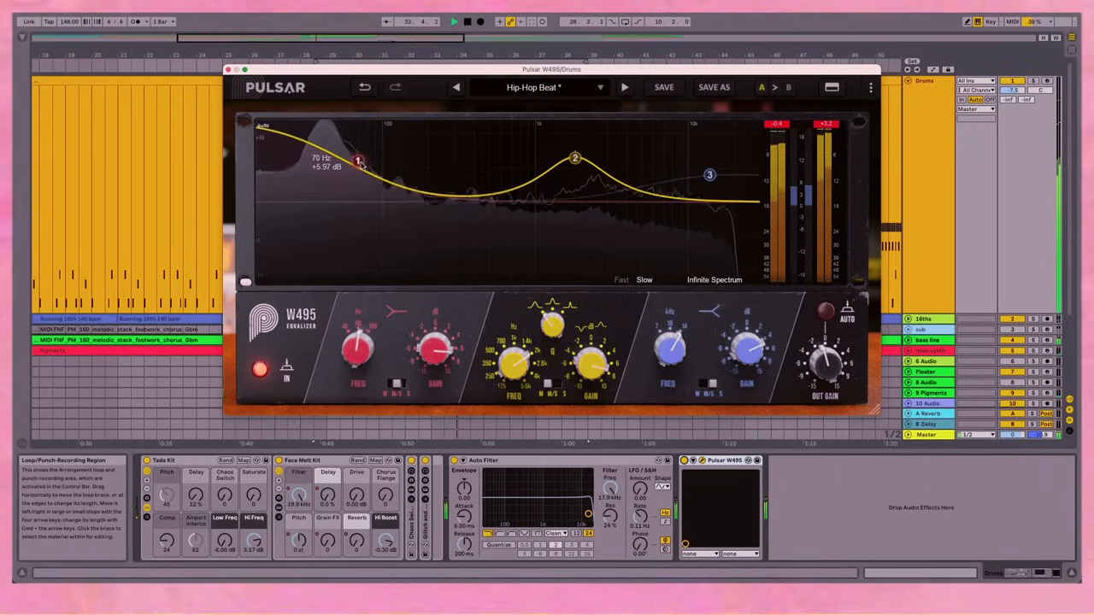
pyautogui.moveTo(358, 162); pyautogui.dragTo(352, 160)
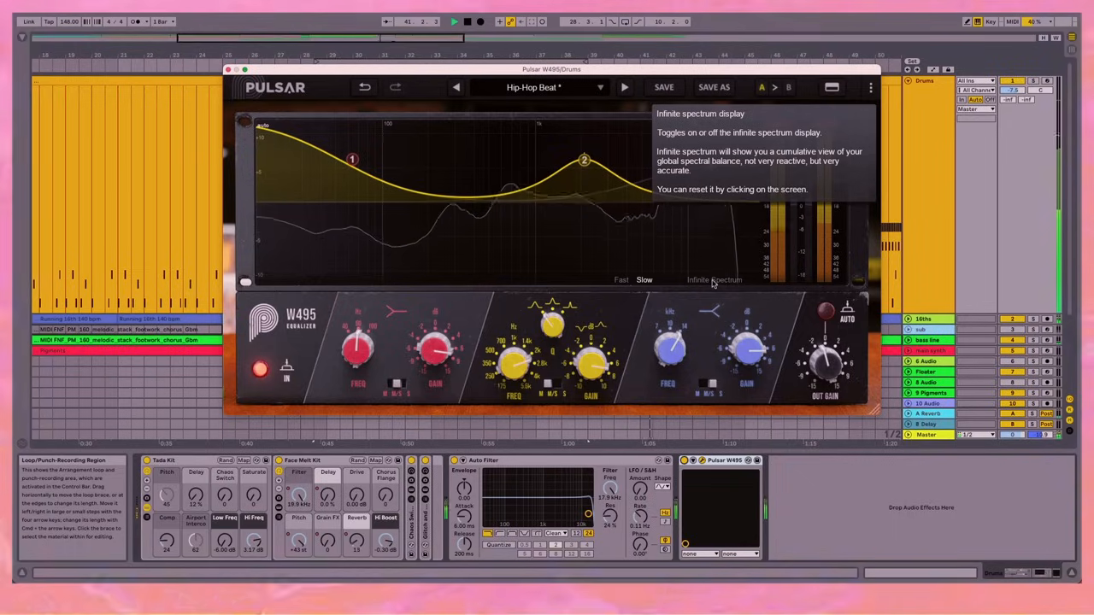
pyautogui.click(714, 279)
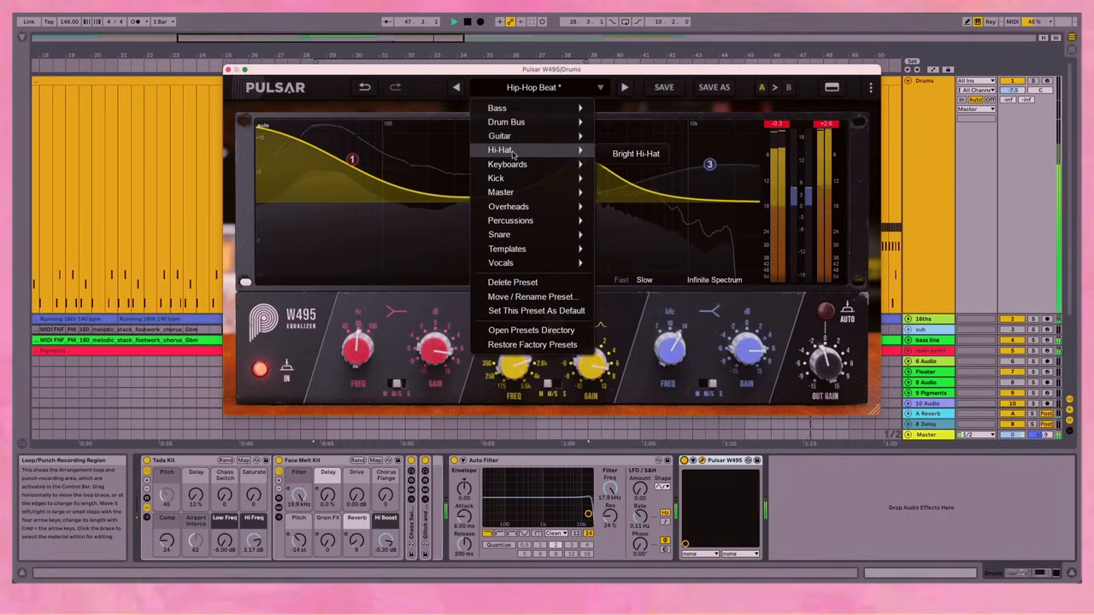
pyautogui.moveTo(496, 178)
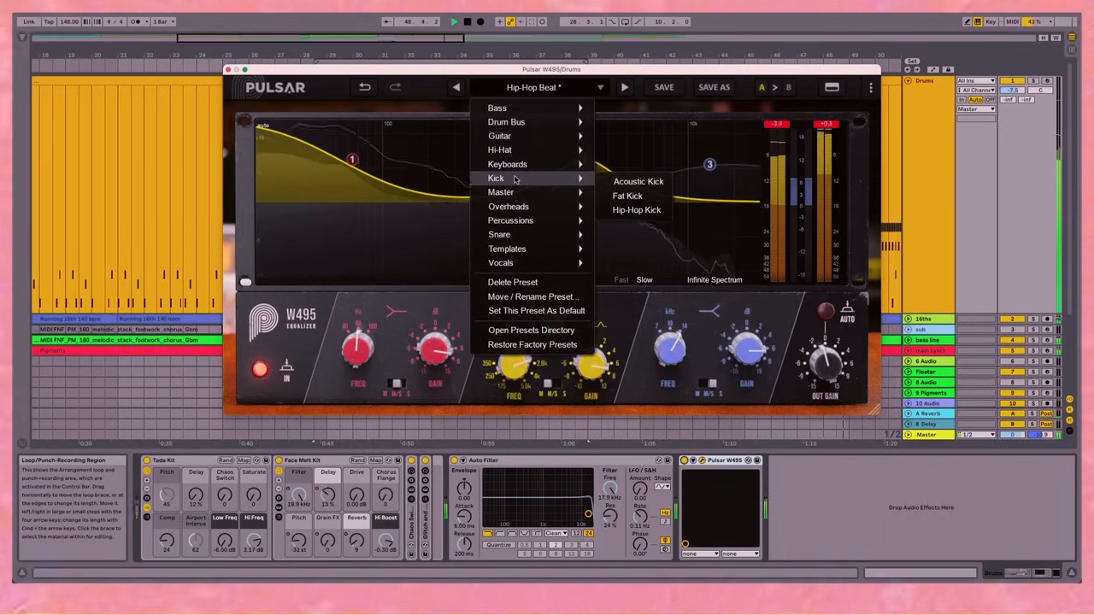
pyautogui.moveTo(501, 192)
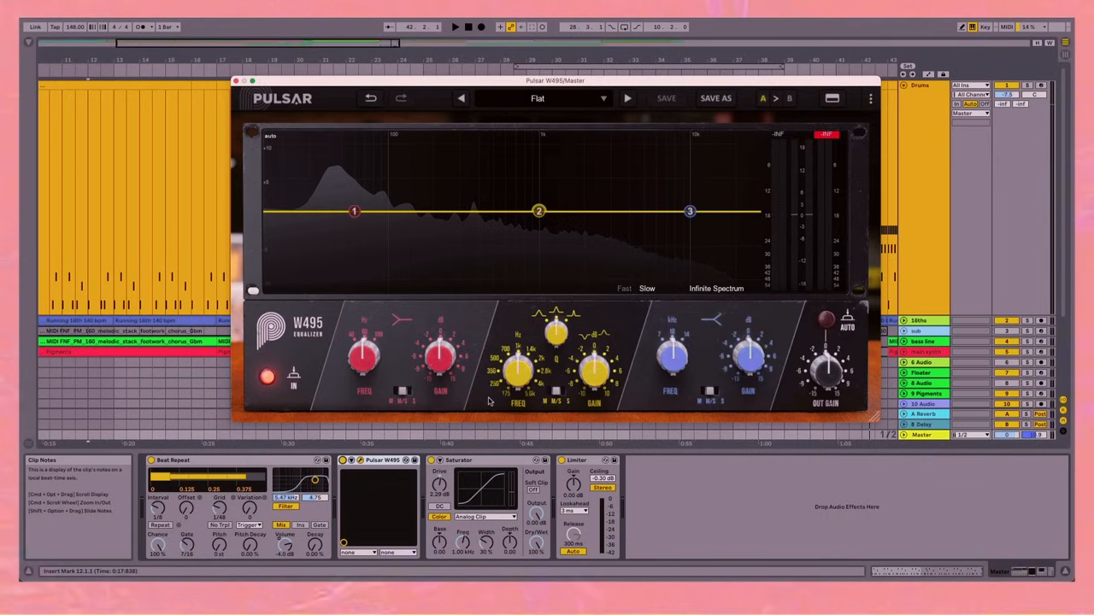
pyautogui.click(455, 27)
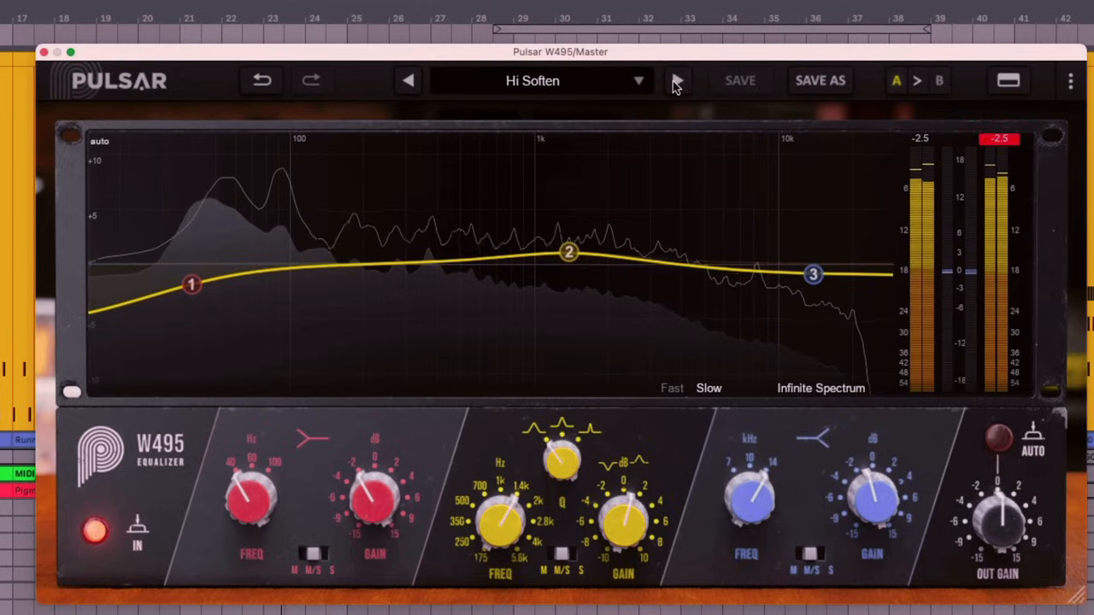
pyautogui.moveTo(675, 81)
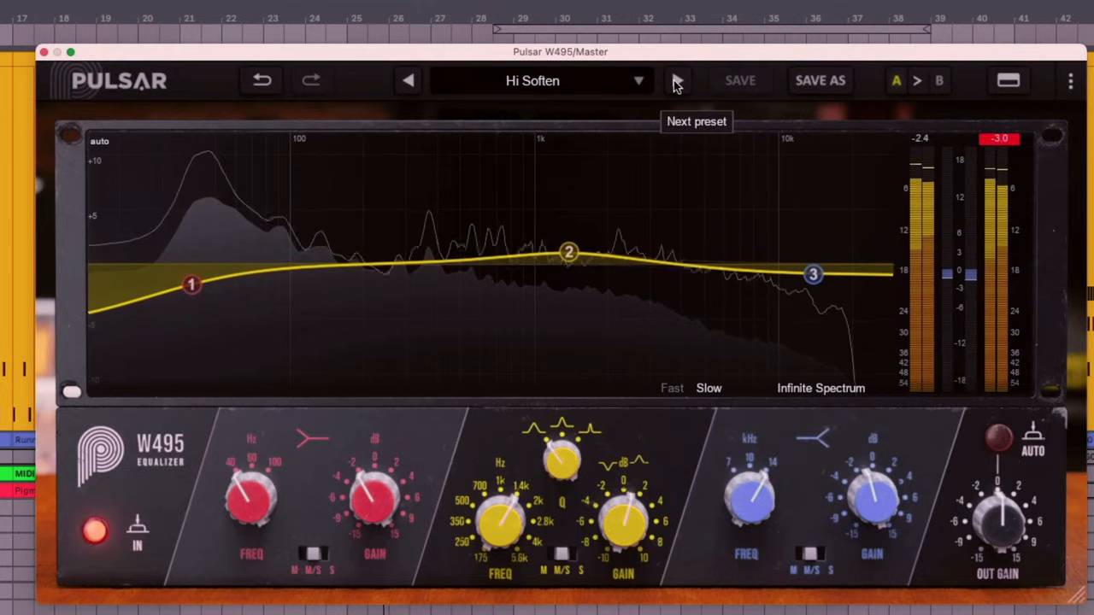
# - Load the next preset, audition a 6 dB mid boost around 373 Hz, then skip two presets
pyautogui.click(676, 80)
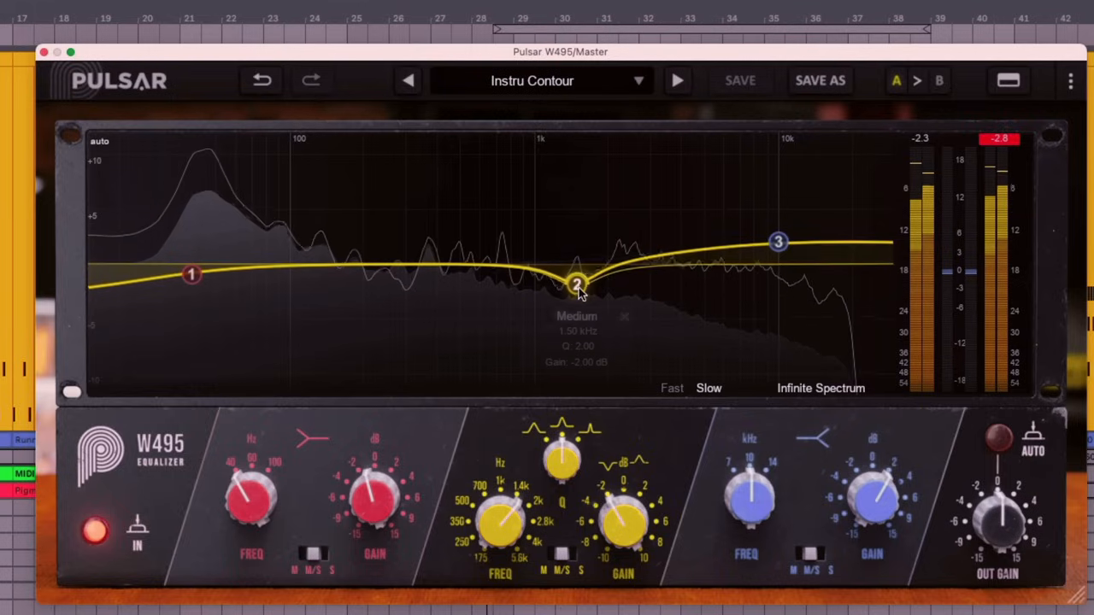
pyautogui.moveTo(577, 284); pyautogui.dragTo(427, 194)
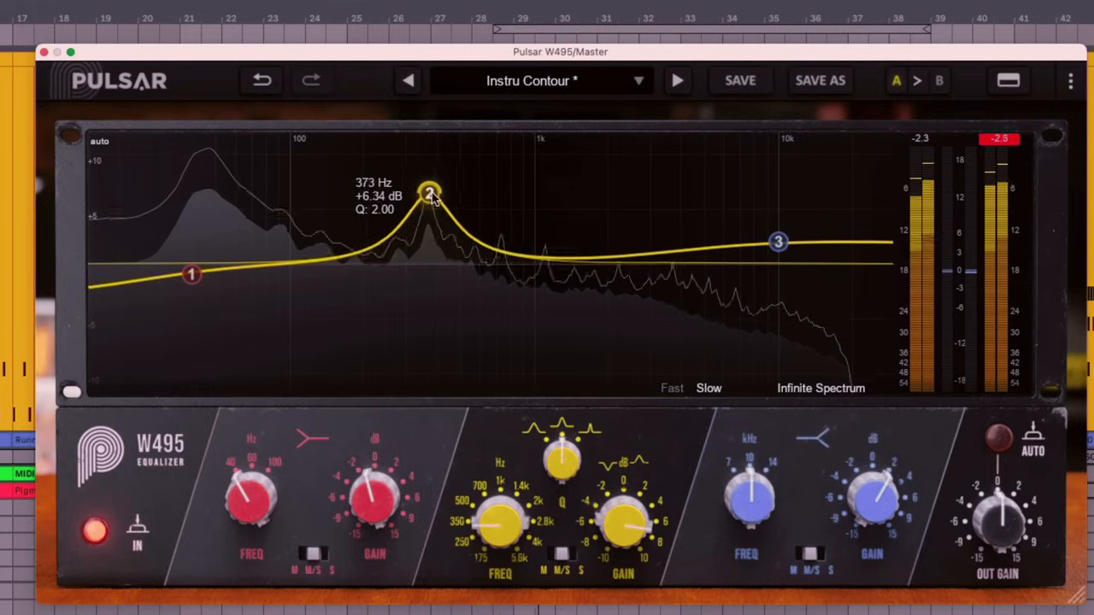
pyautogui.moveTo(427, 193); pyautogui.dragTo(508, 217)
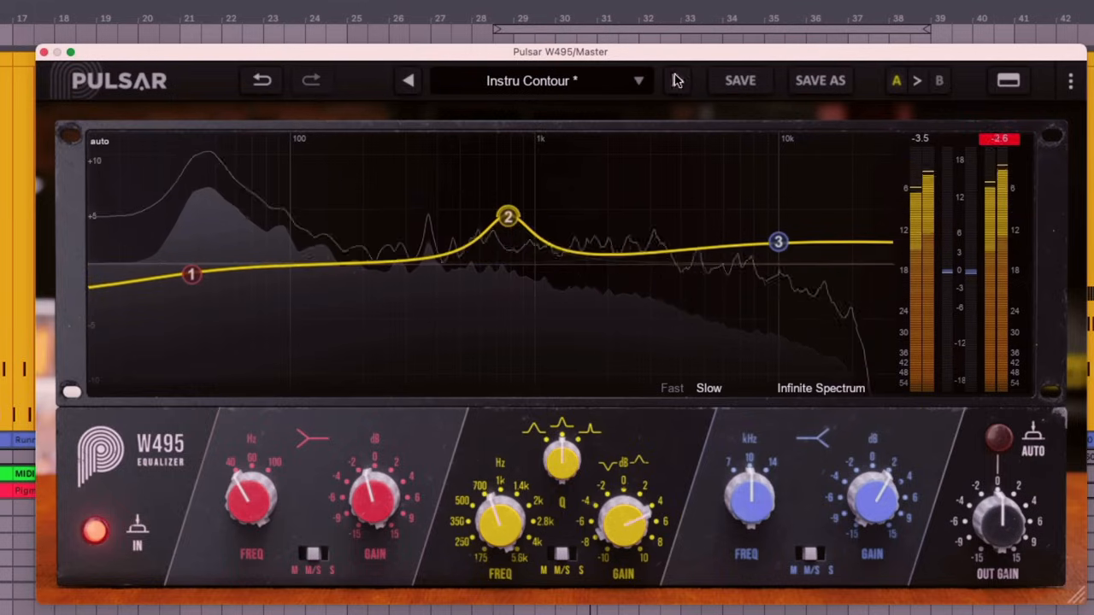
pyautogui.click(676, 81)
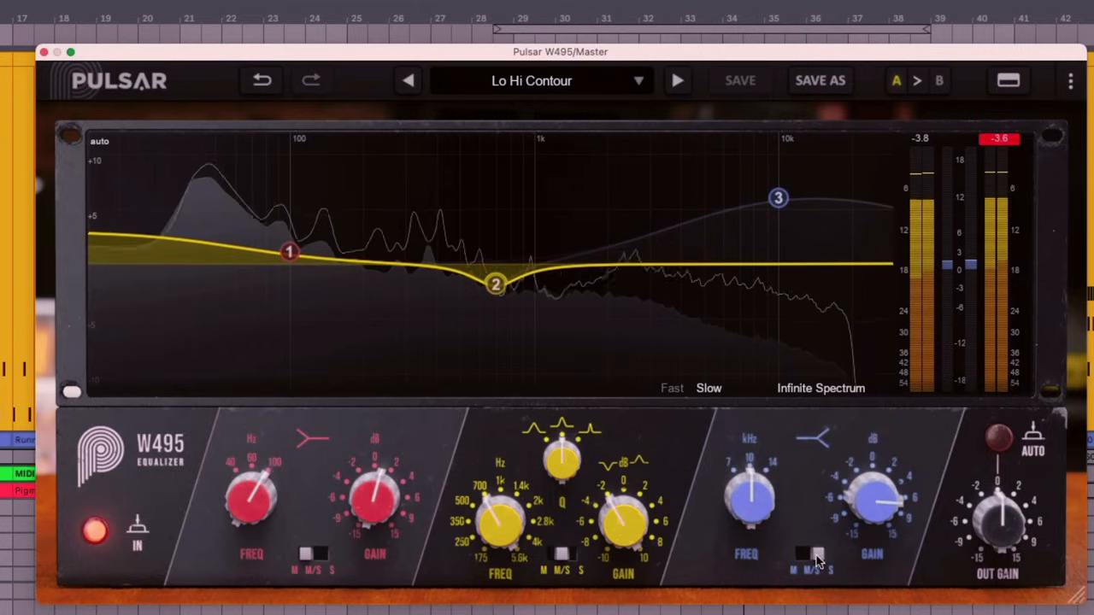
pyautogui.click(677, 80)
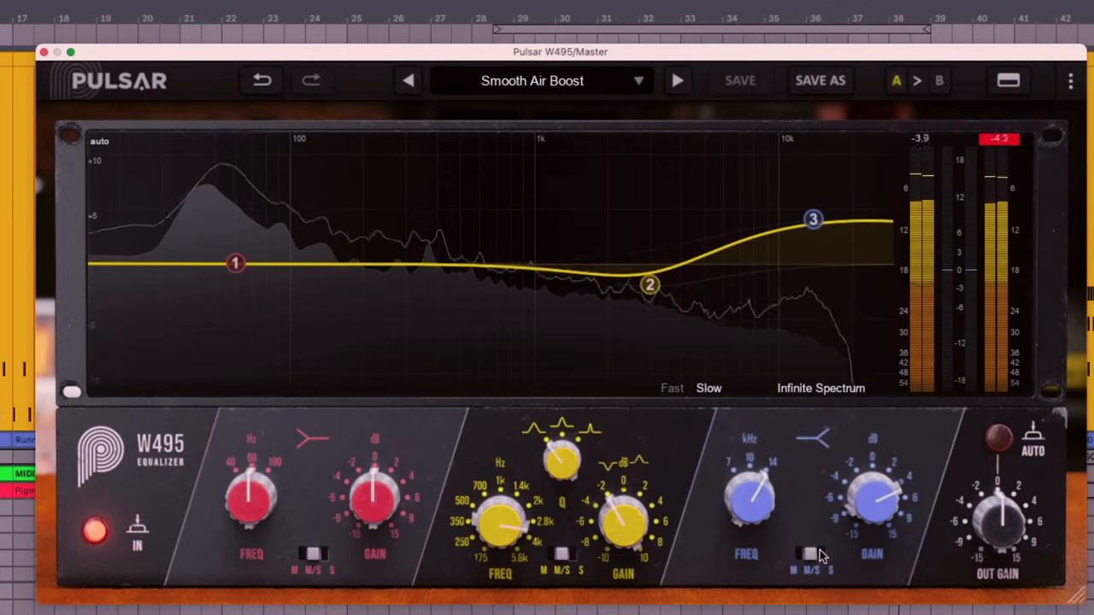
# - Lift the high band to 13.7 kHz, load Tight Sub Boost, and move lows to 53 Hz
pyautogui.moveTo(813, 221); pyautogui.dragTo(810, 197)
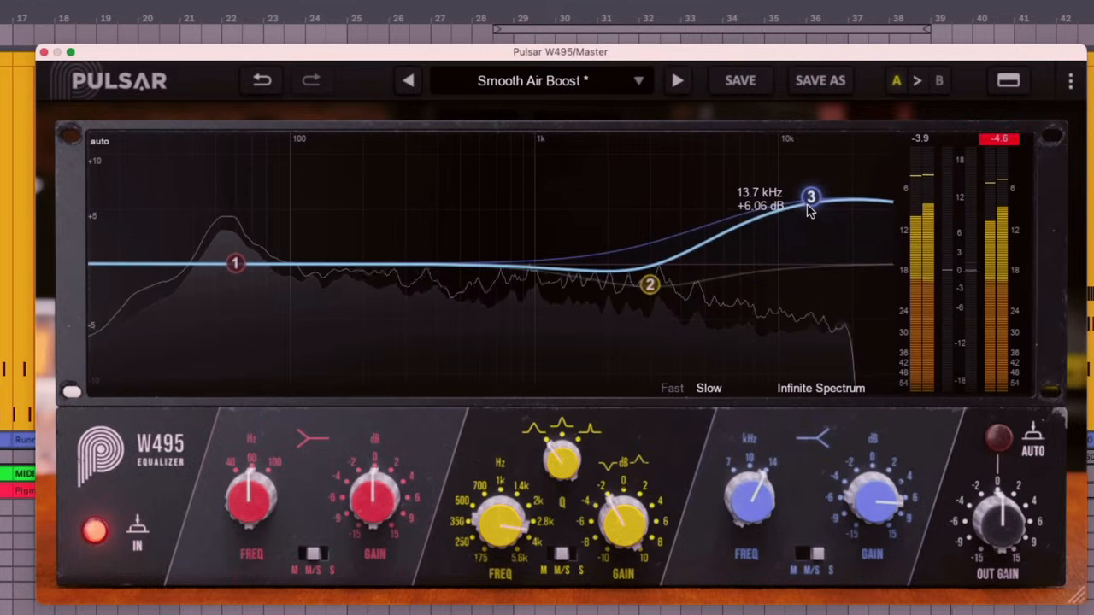
pyautogui.moveTo(810, 196); pyautogui.dragTo(810, 200)
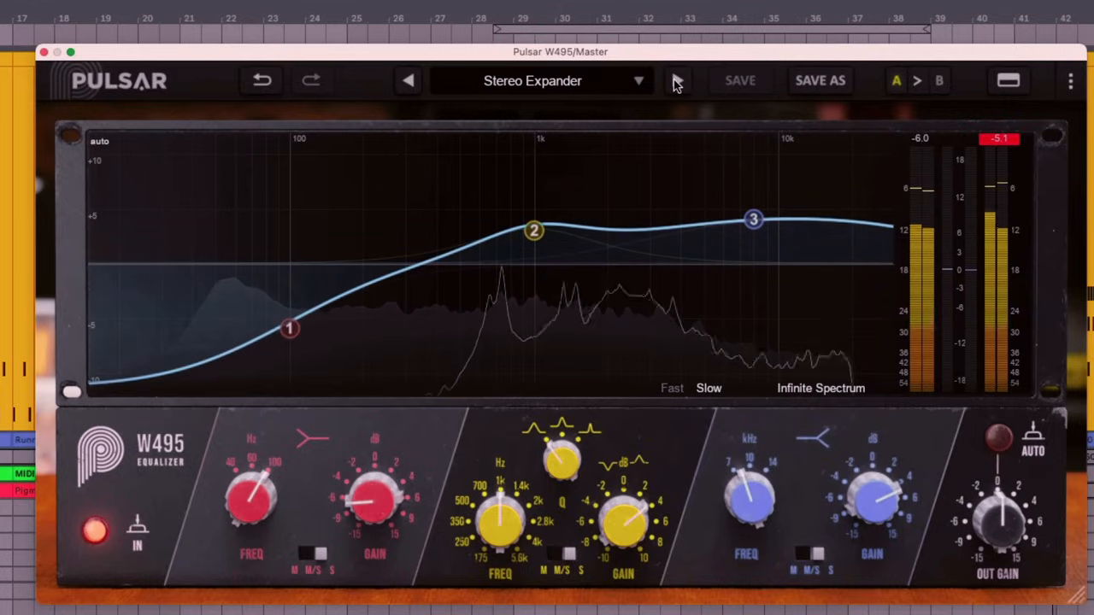
pyautogui.click(675, 79)
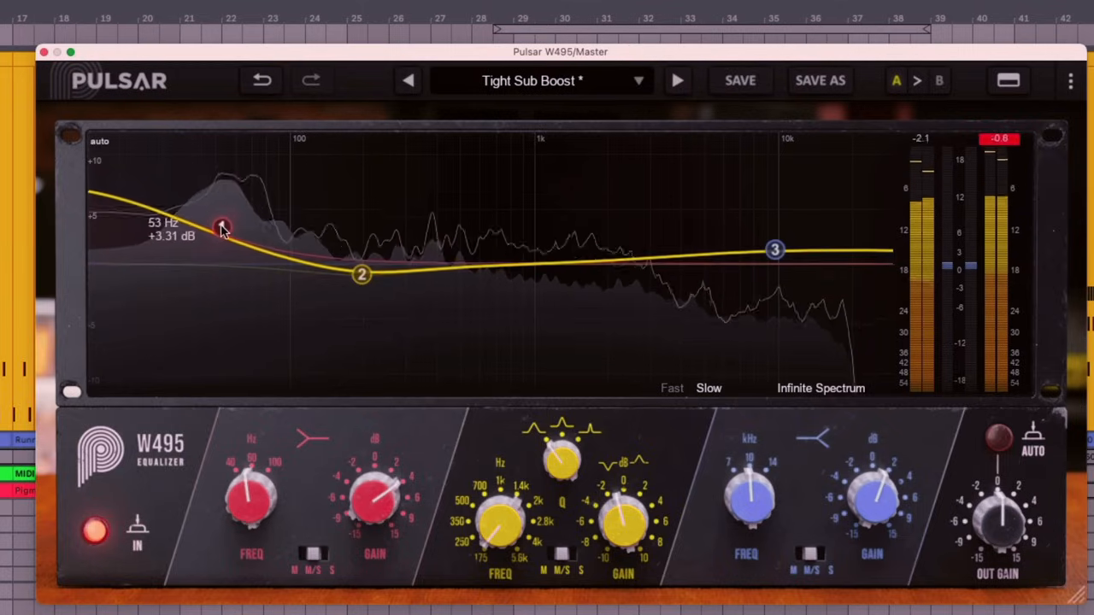
pyautogui.moveTo(222, 228); pyautogui.dragTo(248, 225)
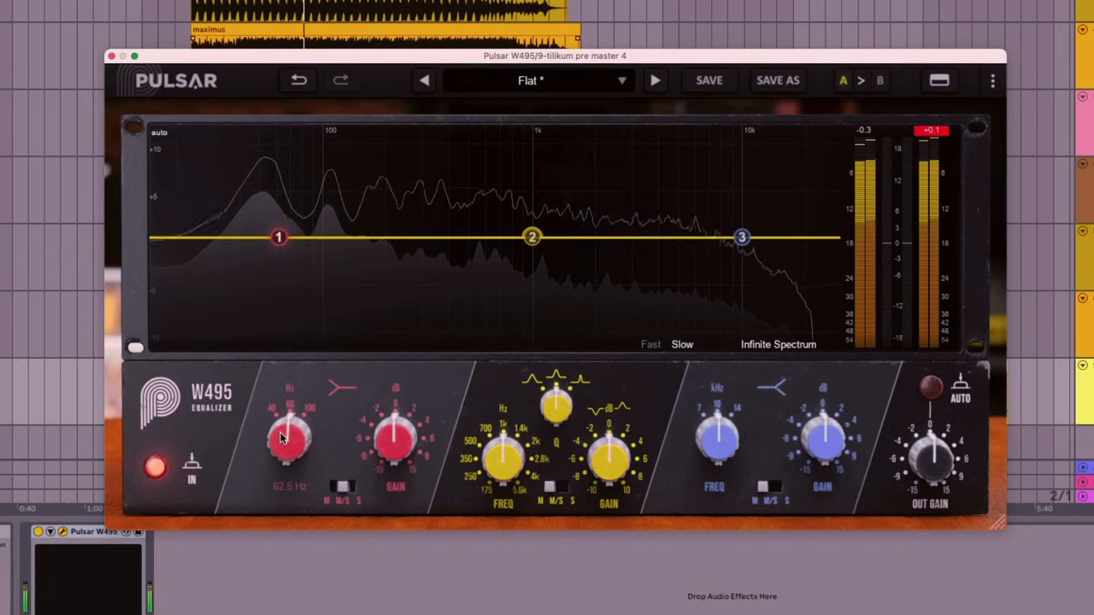
# - Lift lows +2.4 dB at 62.5 Hz, adjust the mid width, and boost 10 kHz by 2.6 dB
pyautogui.moveTo(393, 440); pyautogui.dragTo(394, 427)
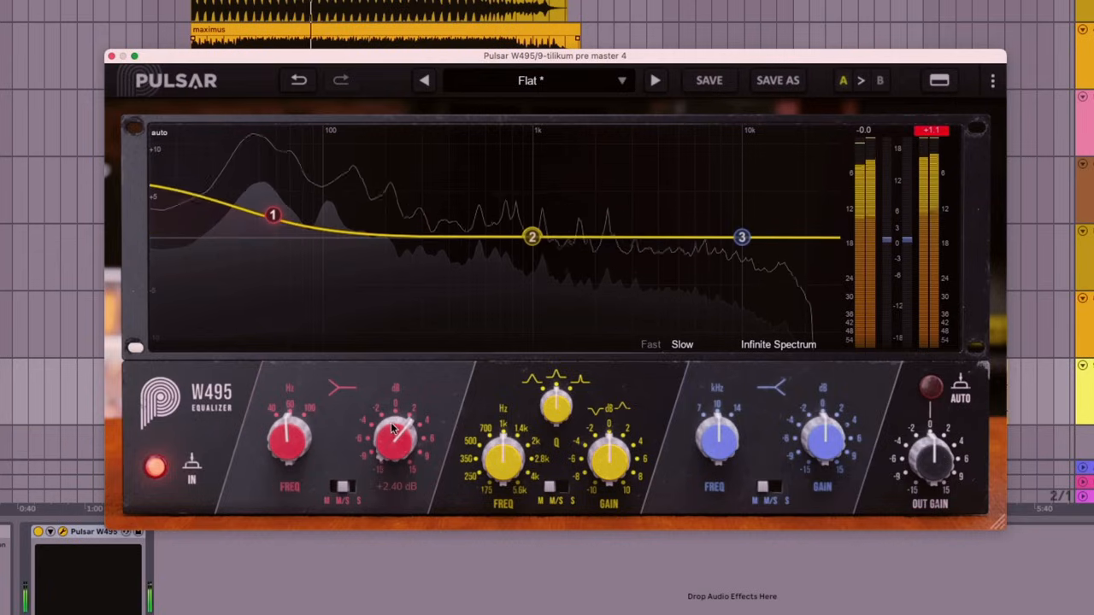
pyautogui.moveTo(394, 435); pyautogui.dragTo(401, 427)
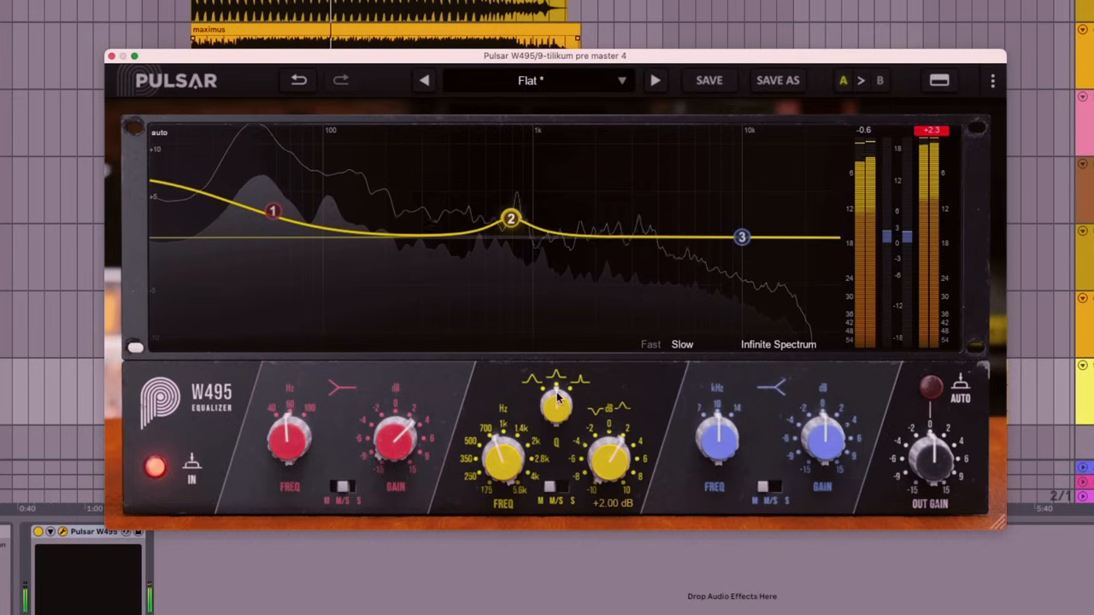
pyautogui.moveTo(557, 406); pyautogui.dragTo(556, 419)
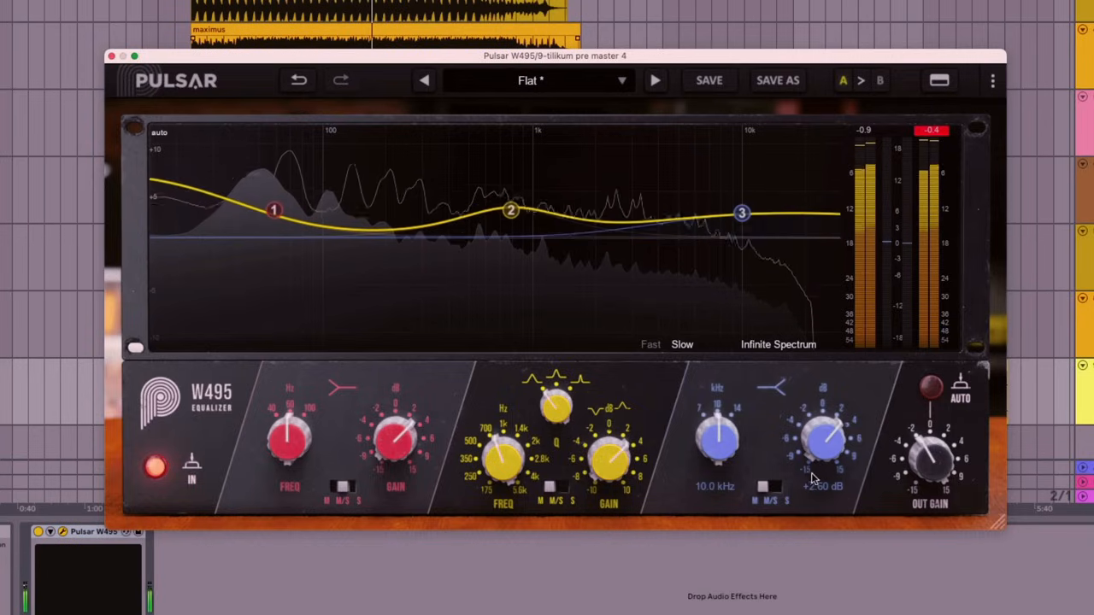
pyautogui.moveTo(825, 440); pyautogui.dragTo(828, 427)
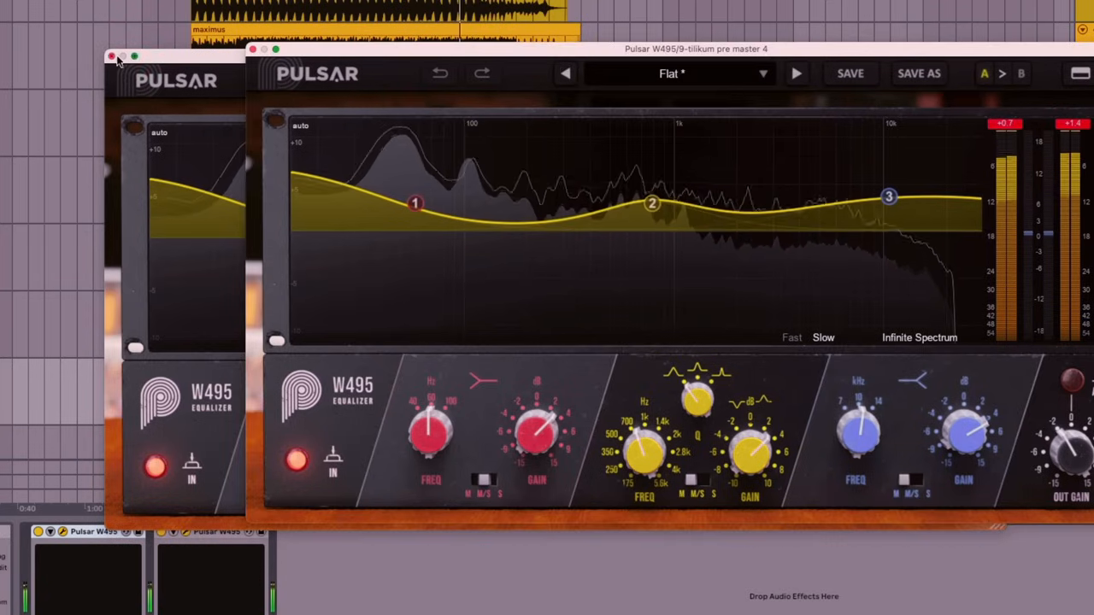
# - Close the first W495 instance's window, leaving the second instance open
pyautogui.click(110, 56)
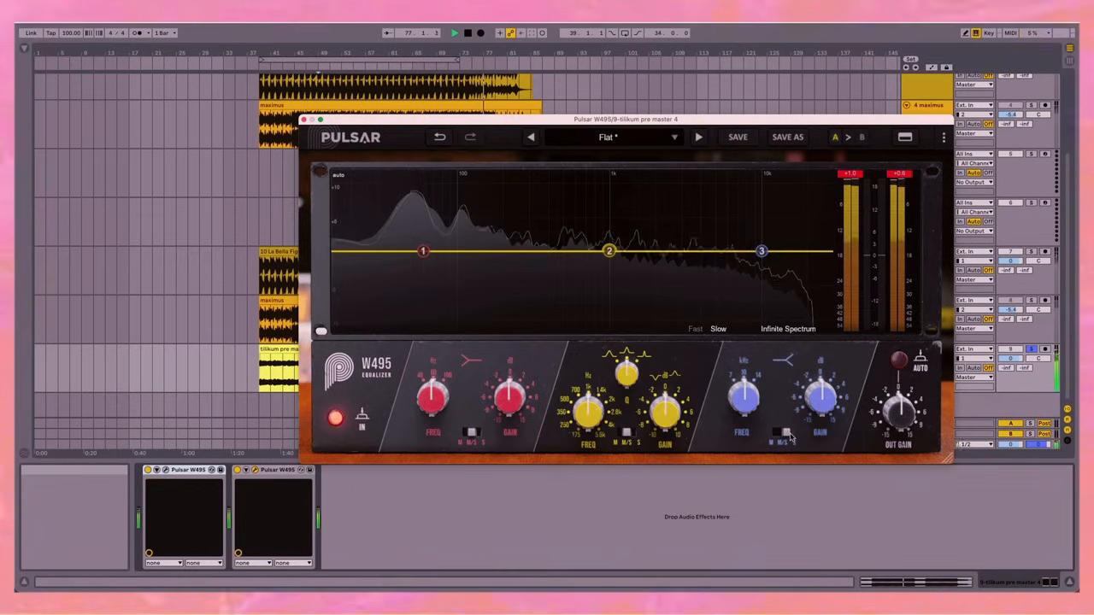
# - Switch high and mid bands to Side, boosting mids +3.2 dB and highs +3.6 dB at 10 kHz
pyautogui.moveTo(820, 393); pyautogui.dragTo(825, 388)
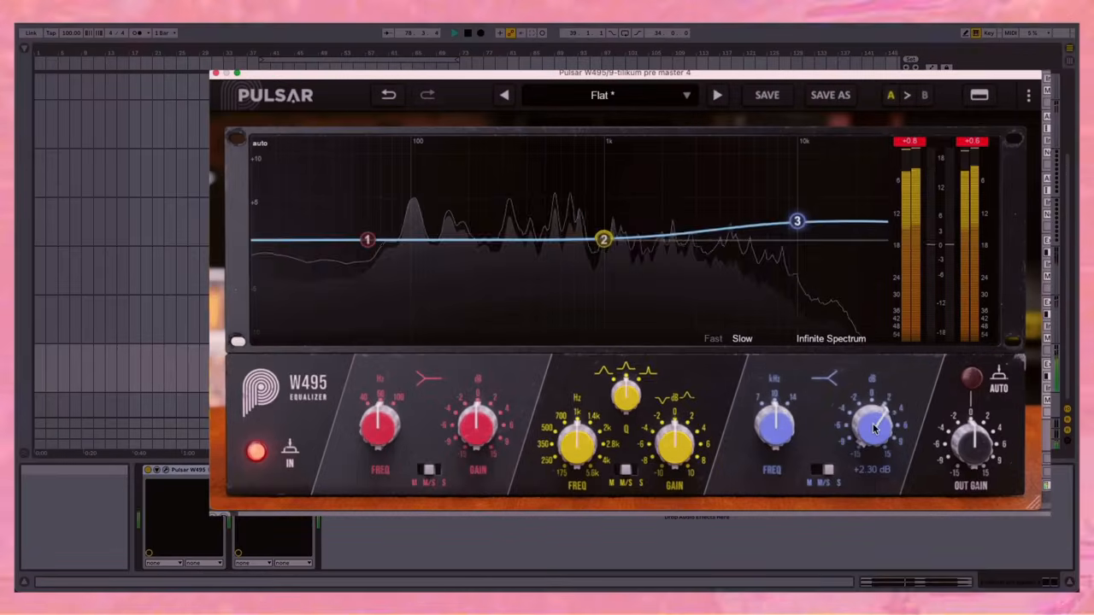
pyautogui.moveTo(871, 419); pyautogui.dragTo(872, 436)
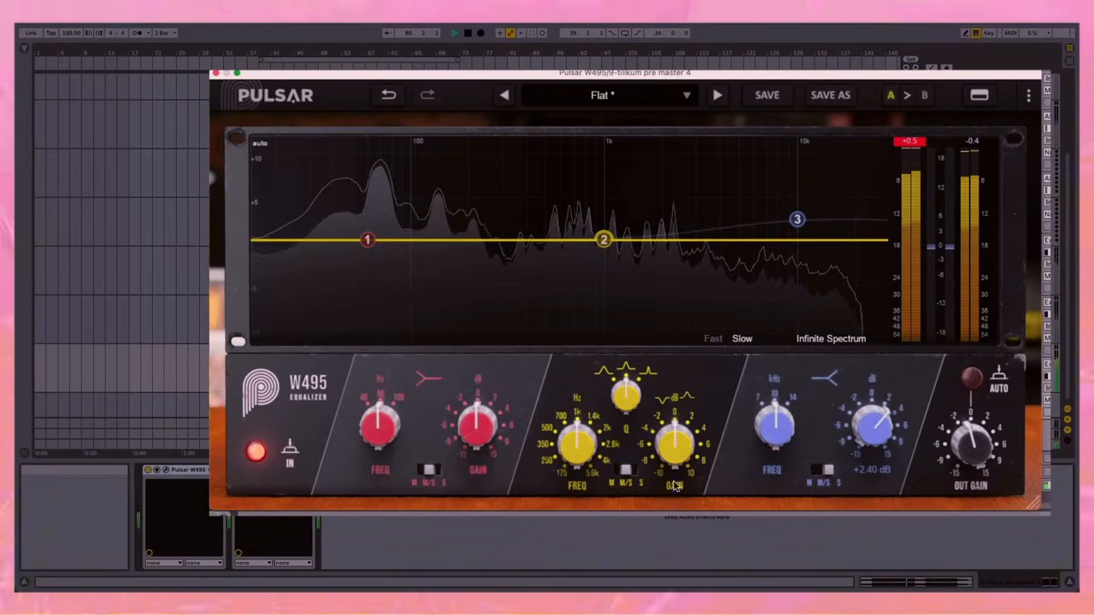
pyautogui.moveTo(675, 440); pyautogui.dragTo(675, 427)
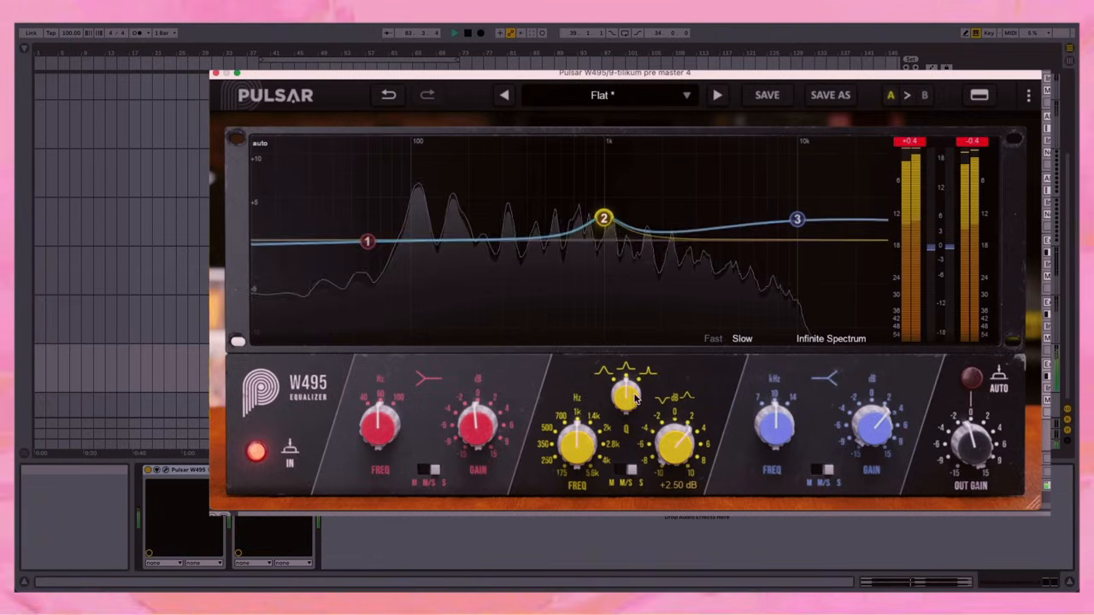
pyautogui.moveTo(677, 440); pyautogui.dragTo(677, 431)
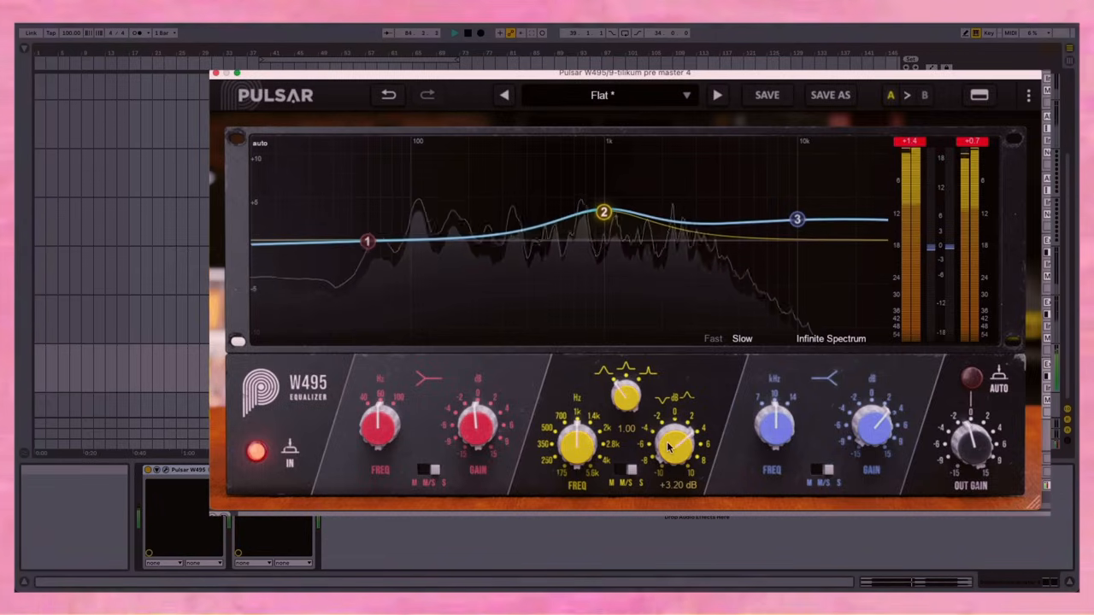
pyautogui.moveTo(796, 220); pyautogui.dragTo(795, 210)
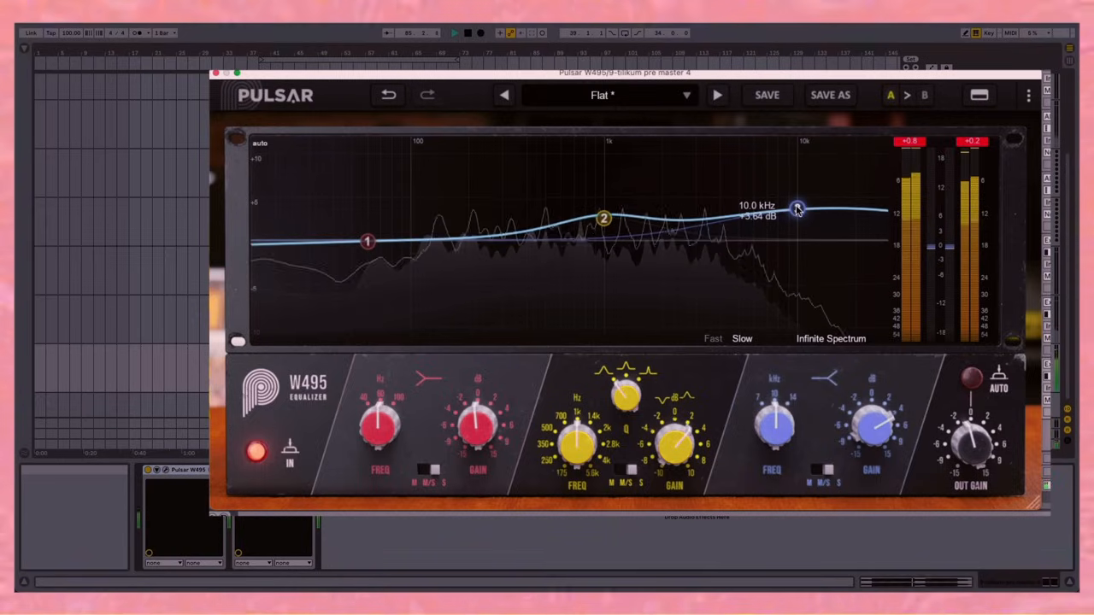